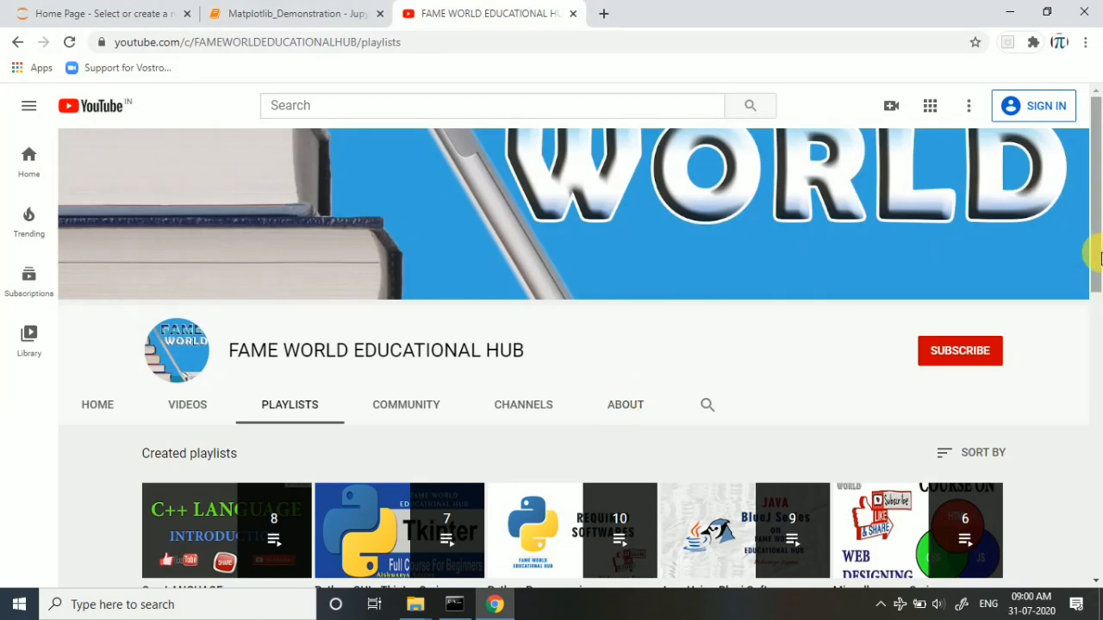
# Return from the YouTube playlists page to the Matplotlib_Demonstration notebook tab
pyautogui.scroll(-3)
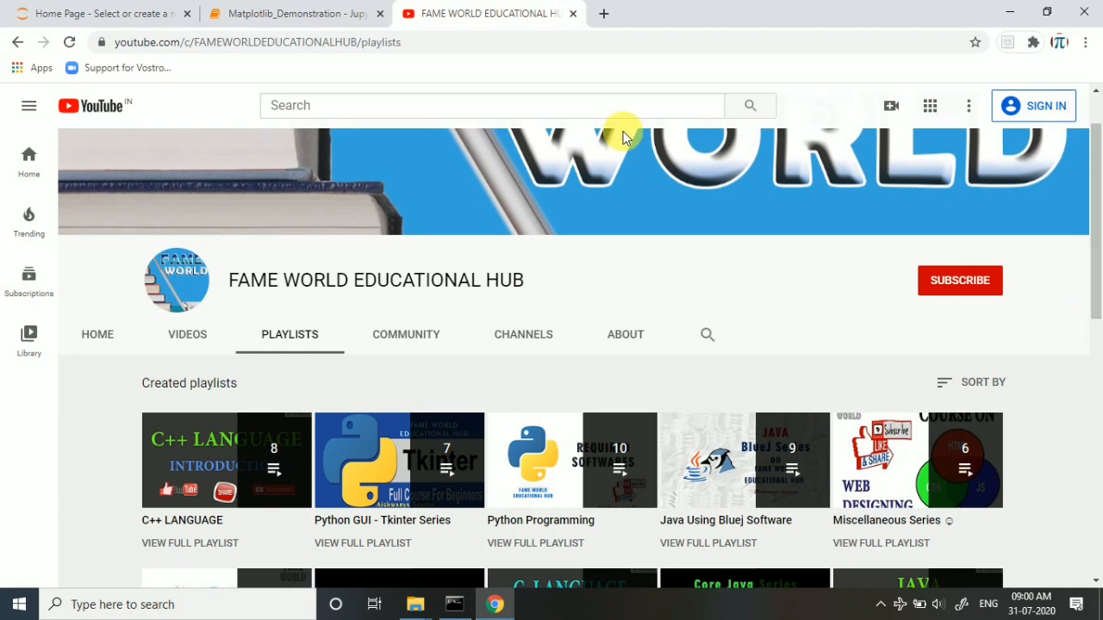
pyautogui.click(302, 14)
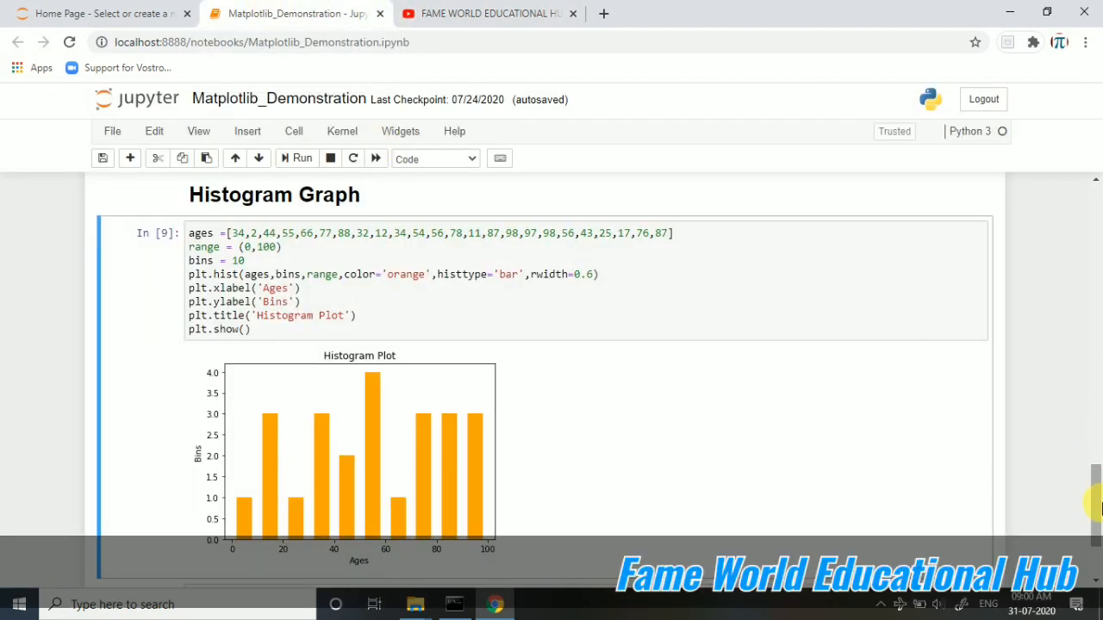
# Add a new cell reading 'Scatter Plot', set its type to Heading and render it below the histogram
pyautogui.scroll(-3)
pyautogui.write('S')
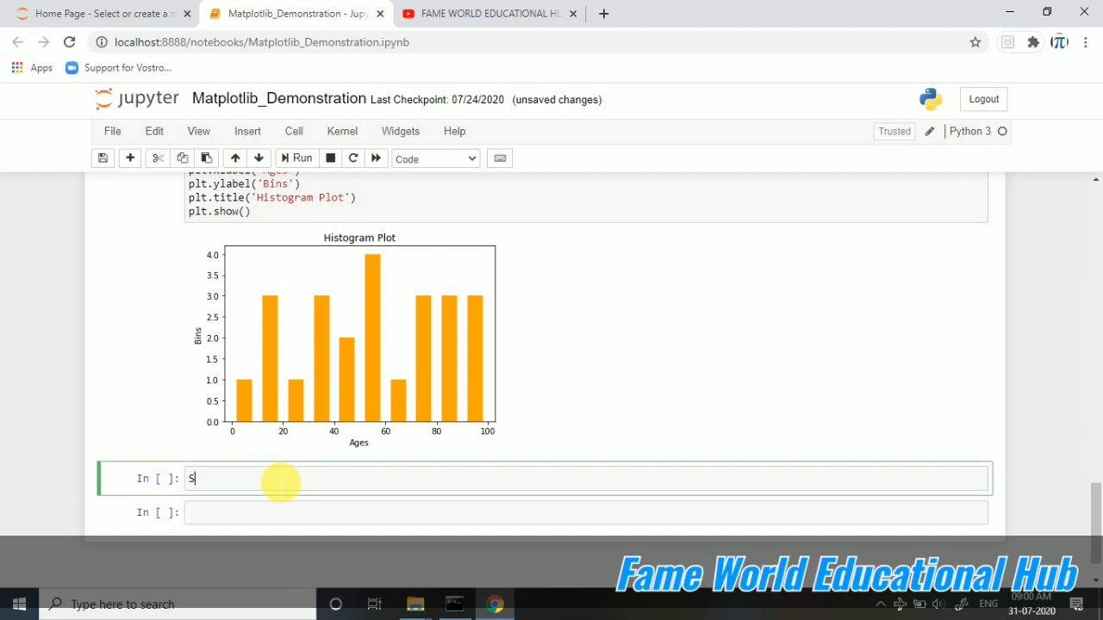
pyautogui.write('catter Plot')
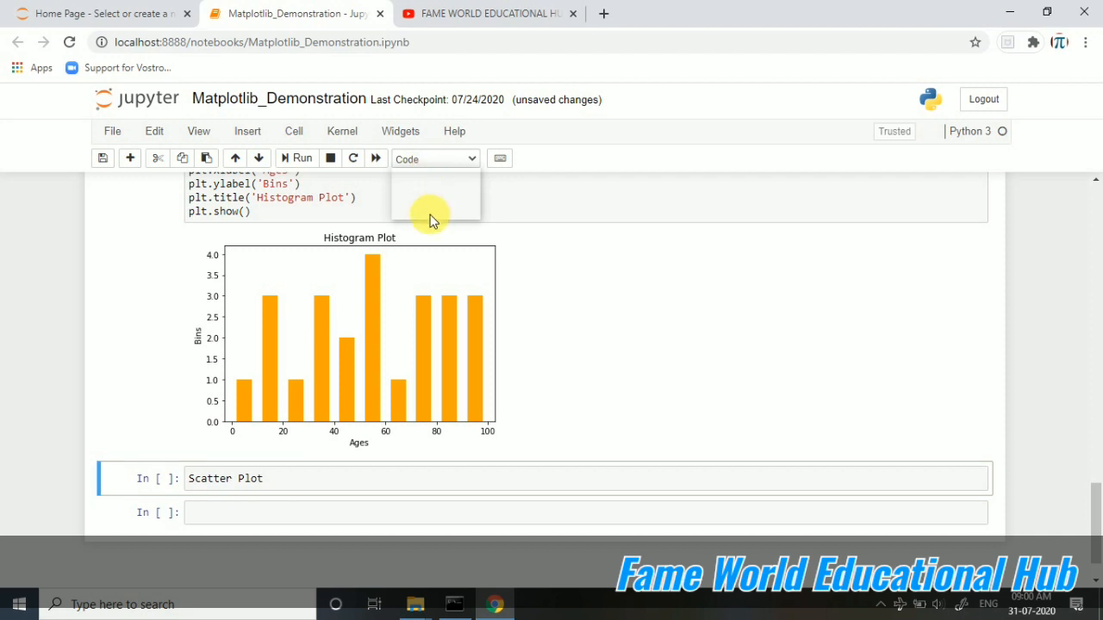
pyautogui.click(435, 159)
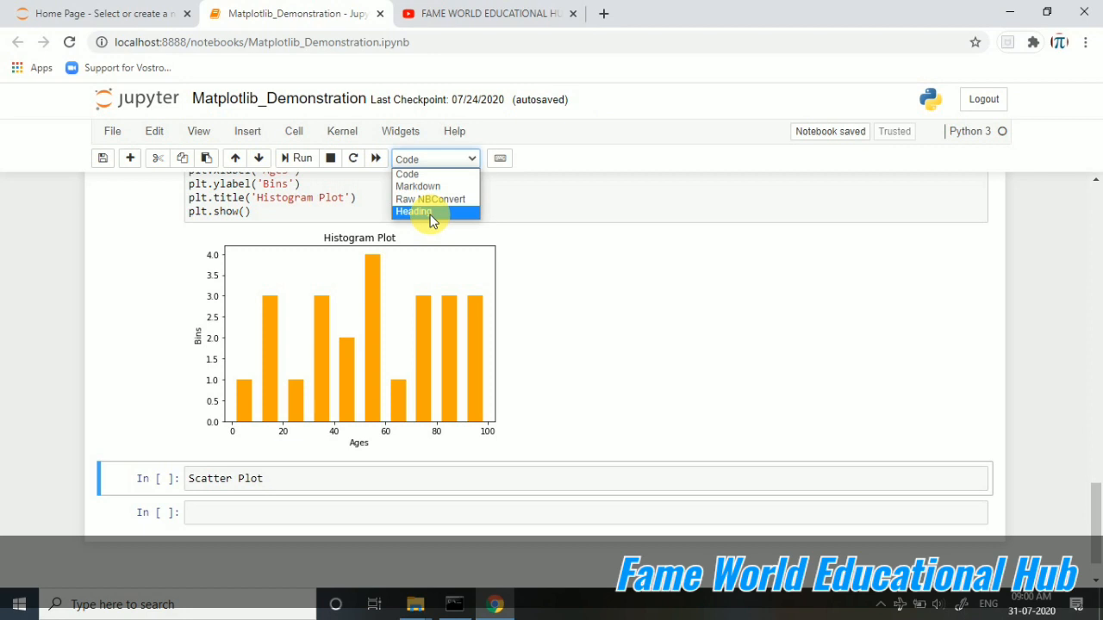
pyautogui.click(414, 210)
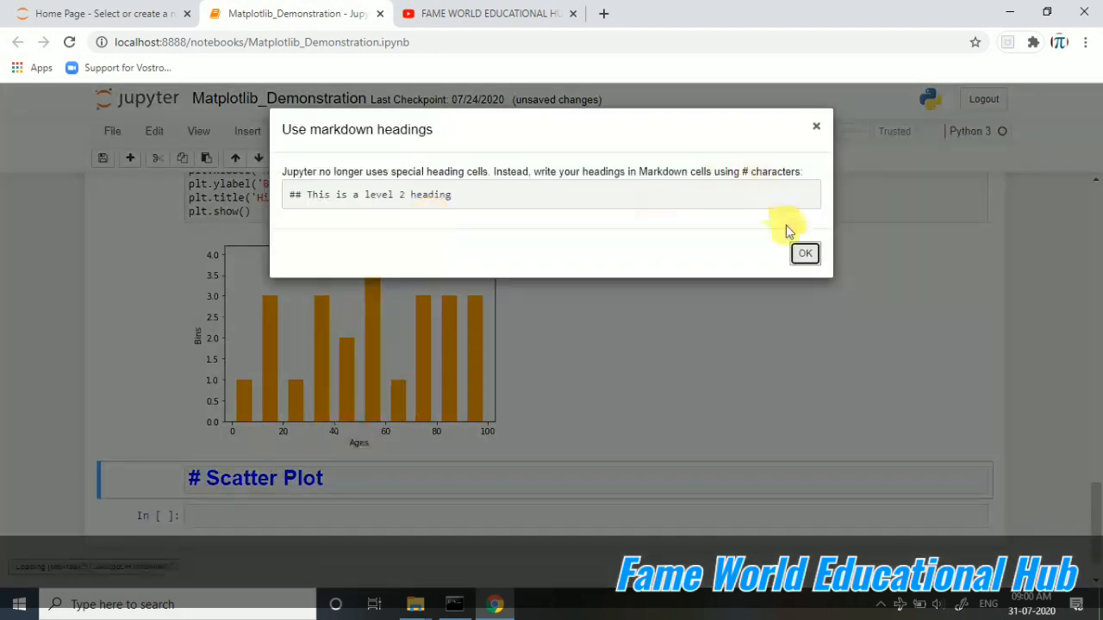
pyautogui.click(805, 253)
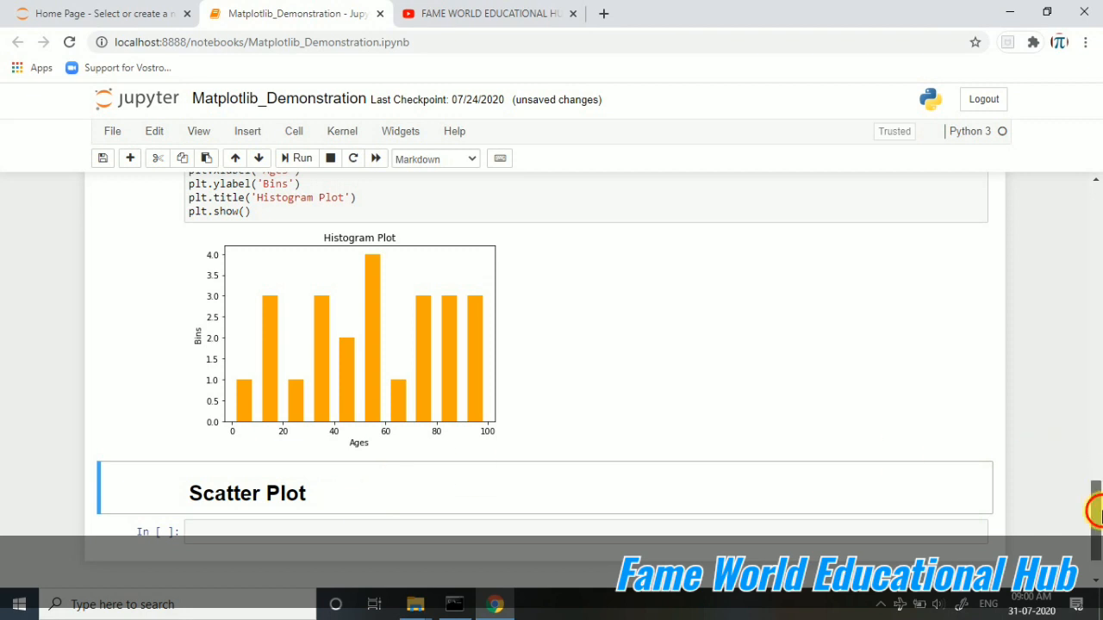
pyautogui.scroll(-3)
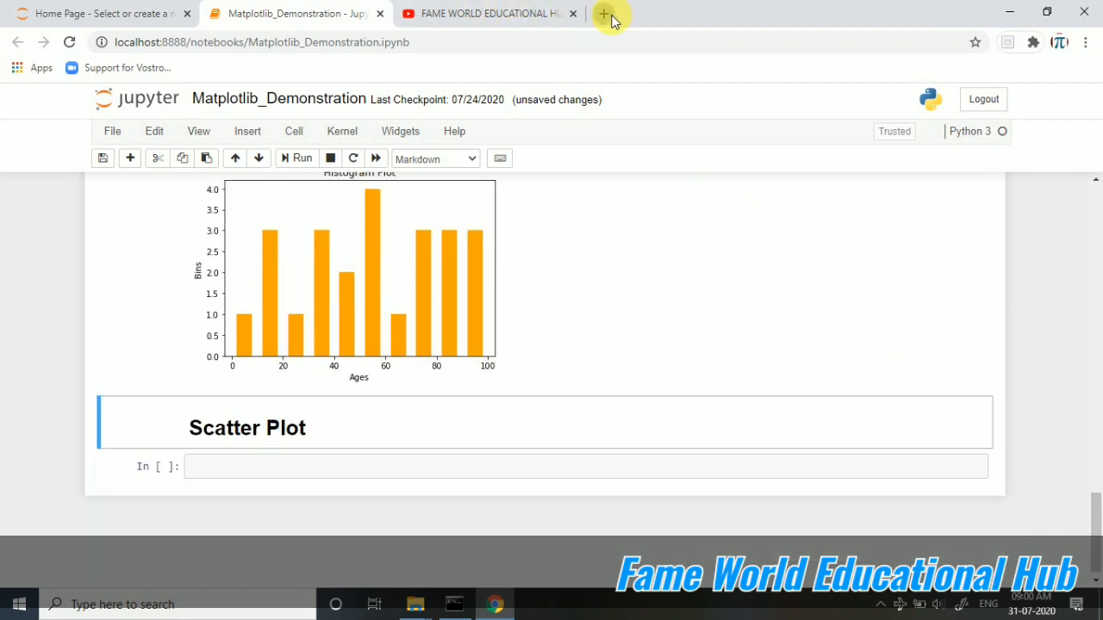
# Search Google for 'scatter plot' in a new browser tab
pyautogui.click(610, 14)
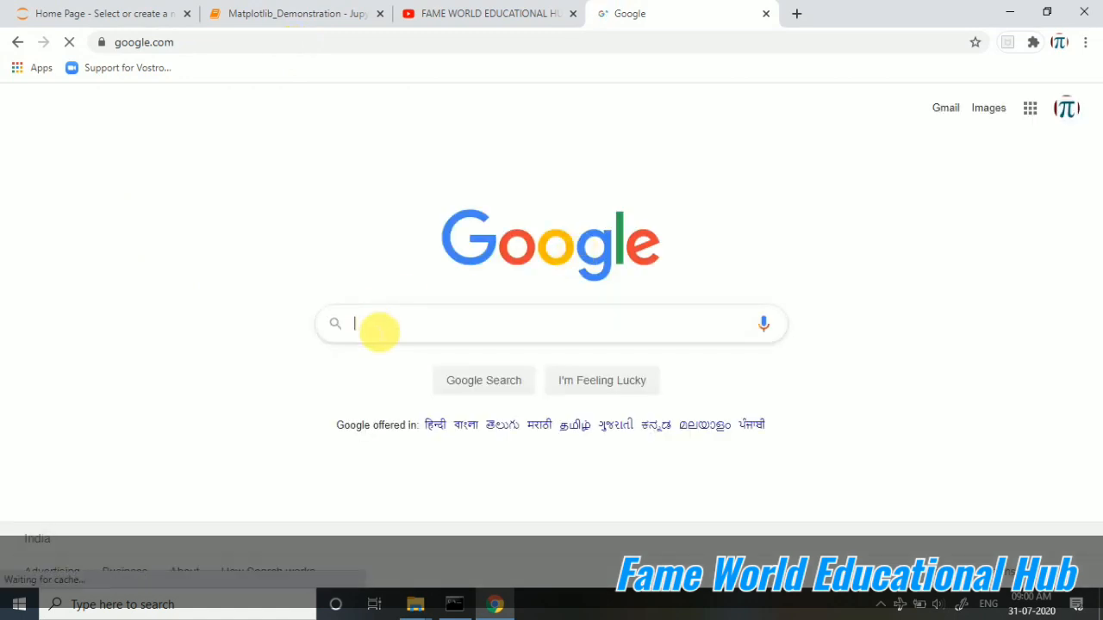
pyautogui.write('scal')
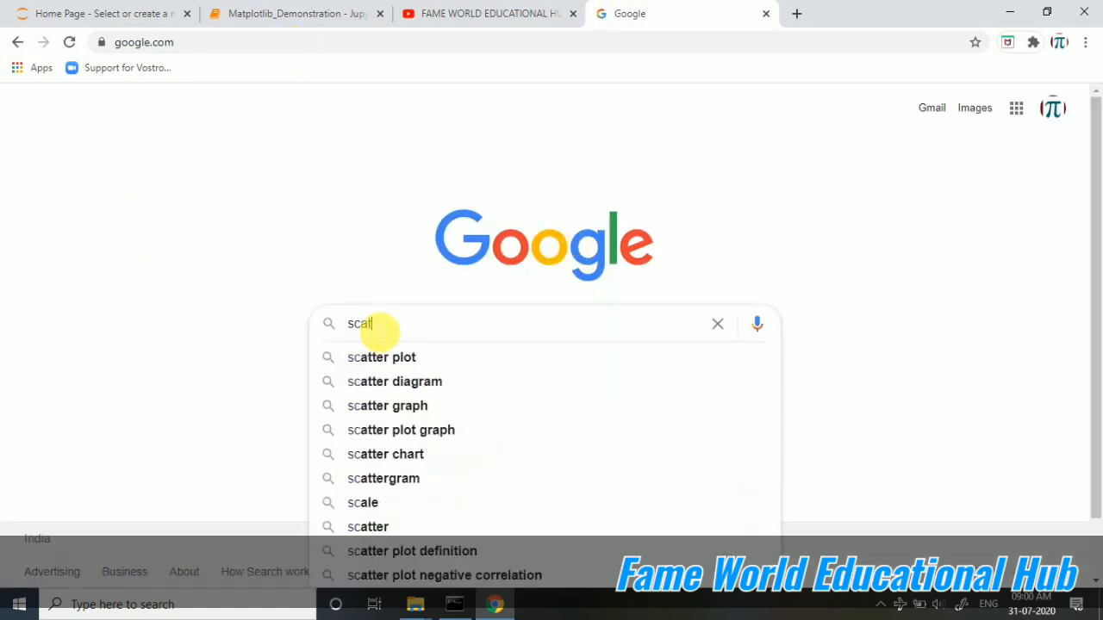
pyautogui.click(381, 356)
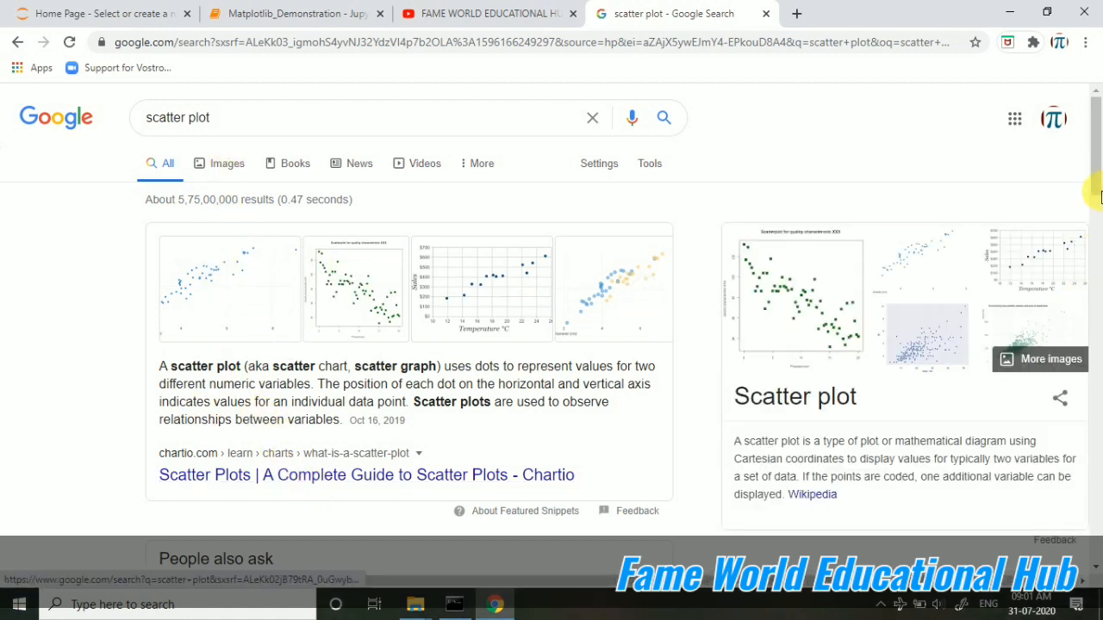
# Open the Chartio 'Scatter Plots | A Complete Guide' search result
pyautogui.scroll(-3)
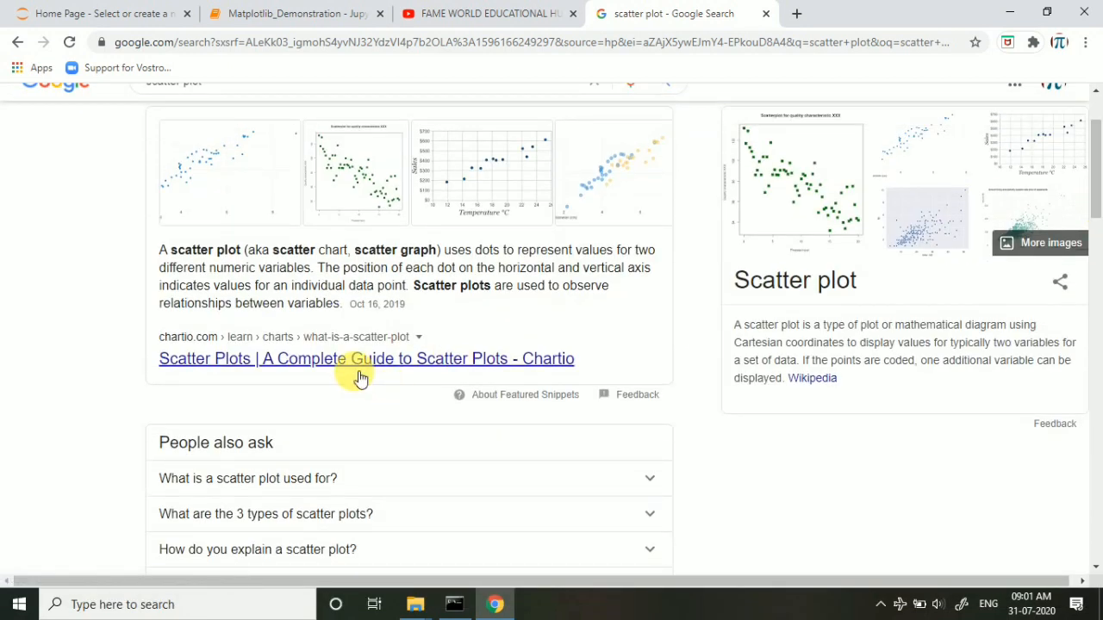
pyautogui.click(366, 359)
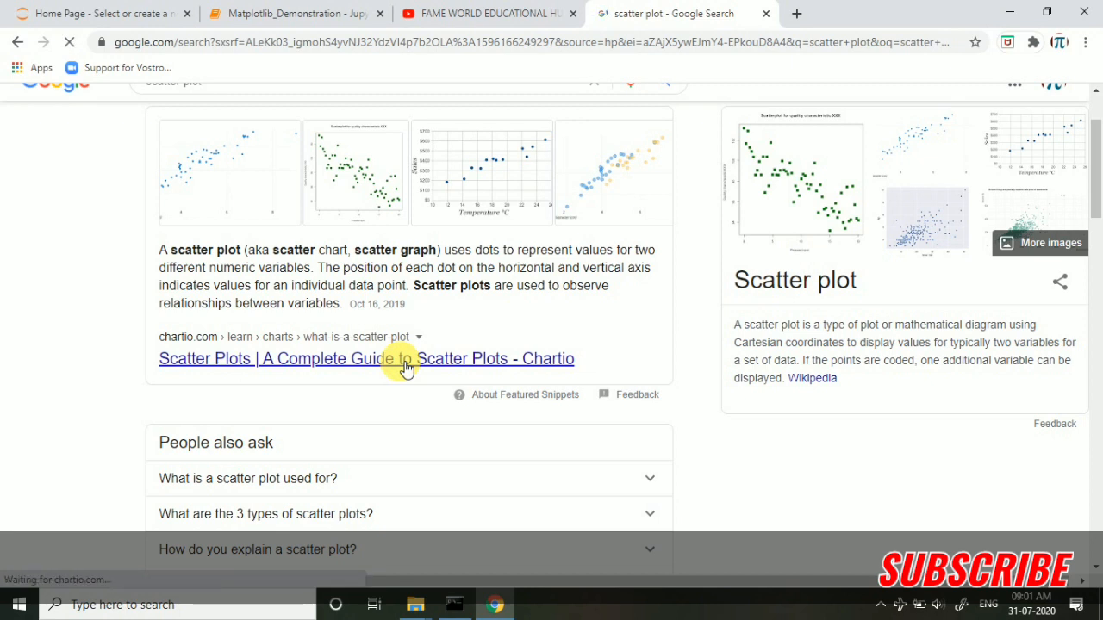
pyautogui.click(393, 359)
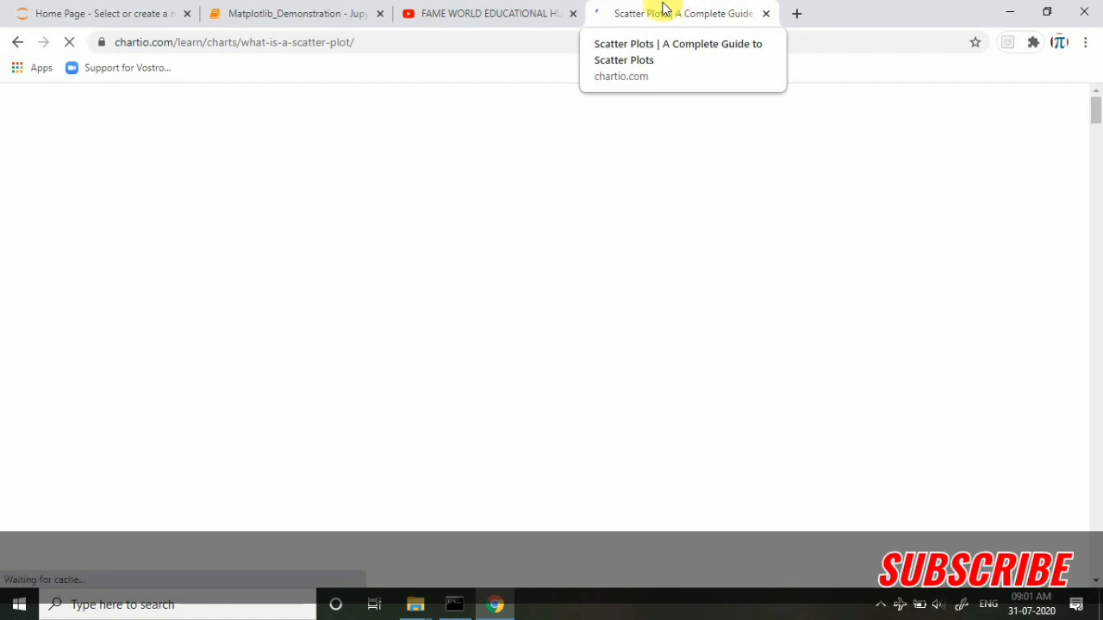
pyautogui.click(486, 14)
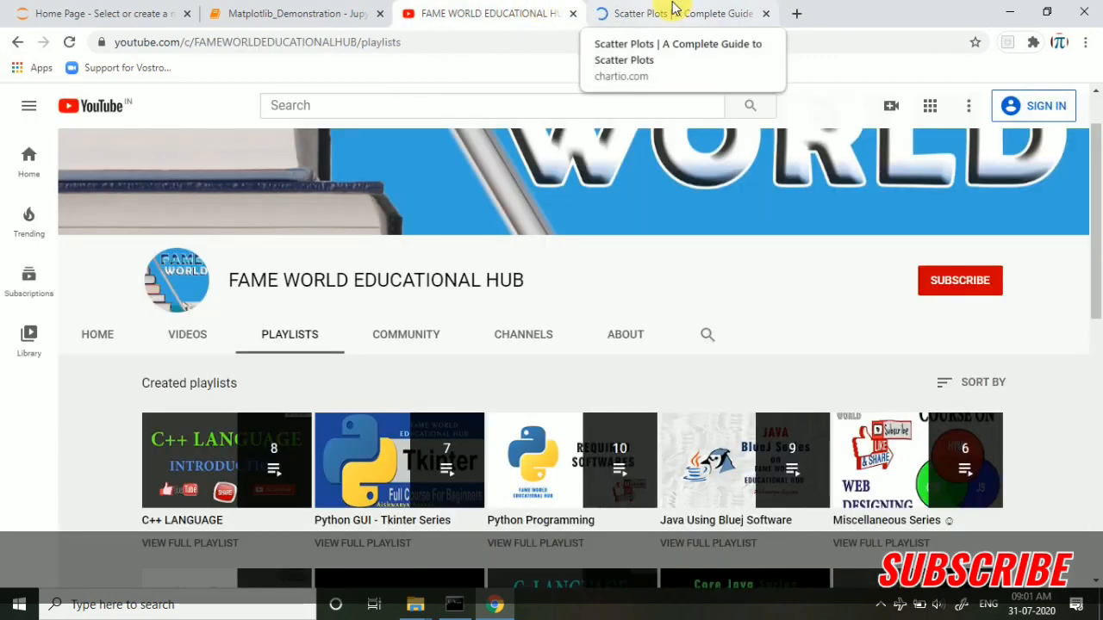
pyautogui.click(672, 14)
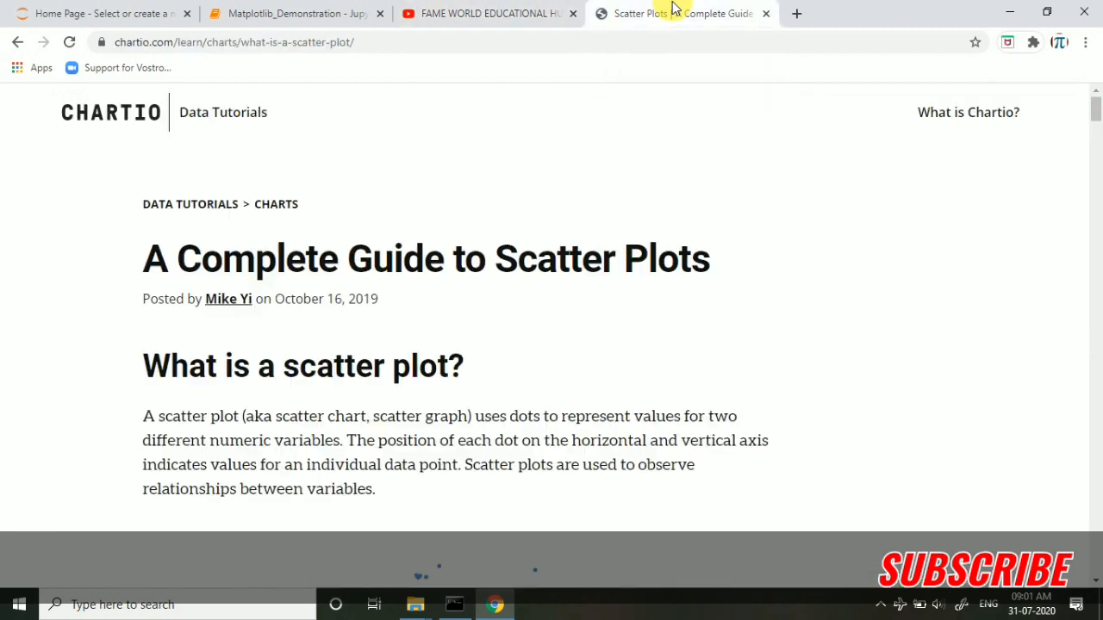
pyautogui.scroll(-3)
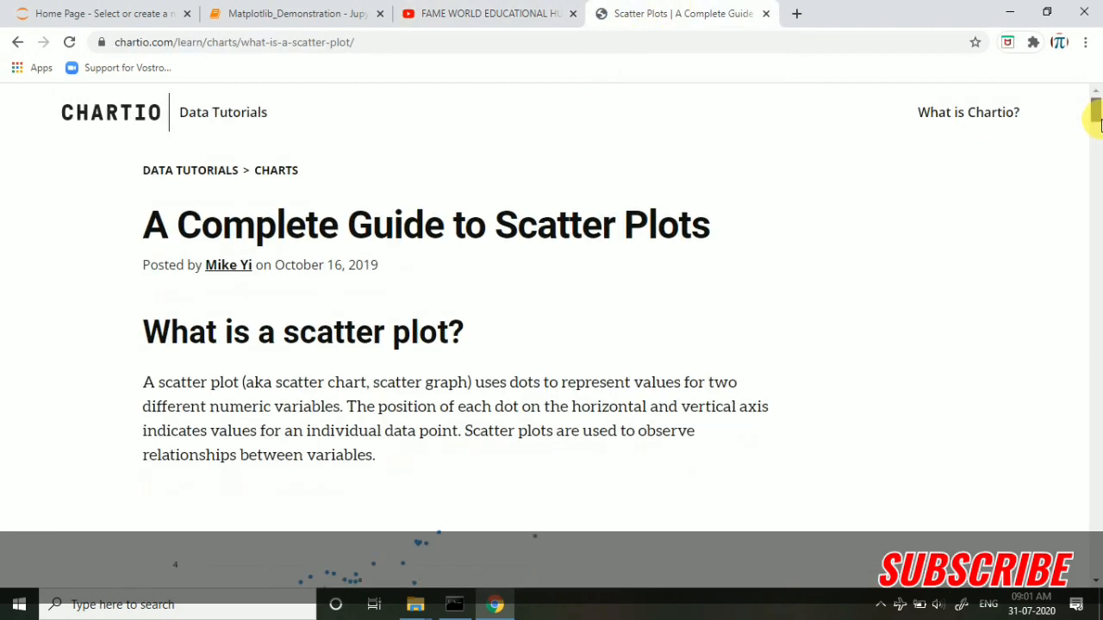
pyautogui.scroll(-3)
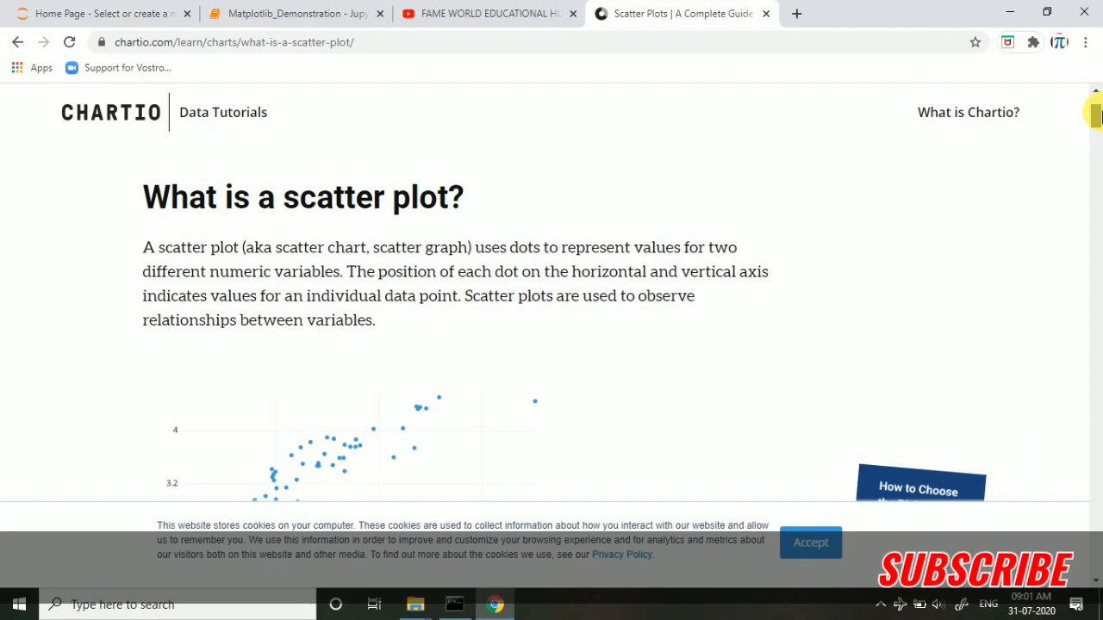
pyautogui.scroll(-3)
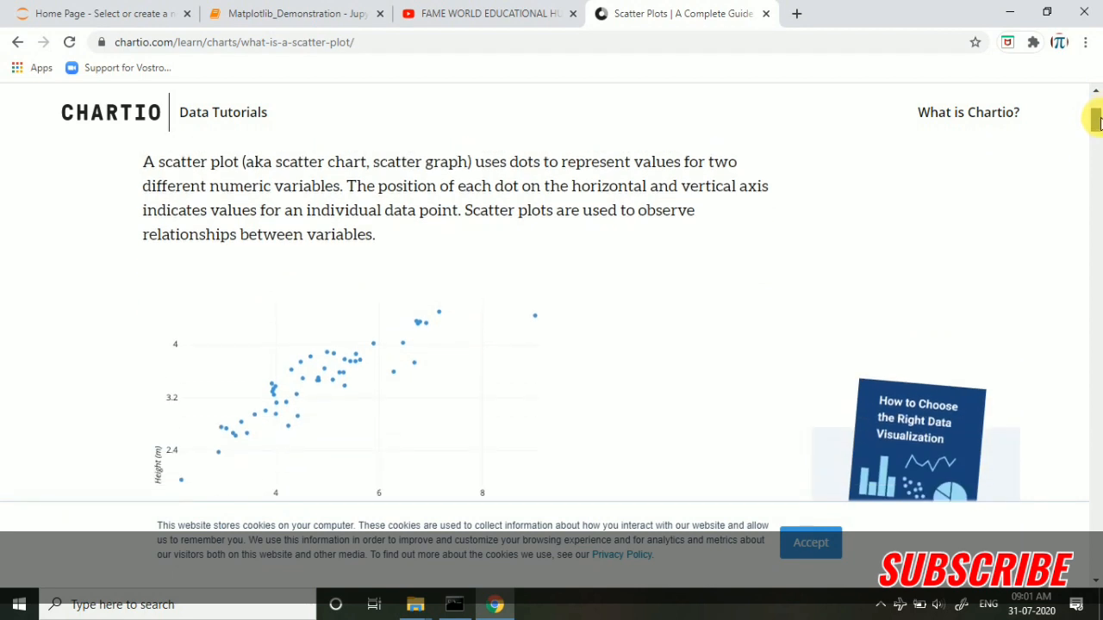
pyautogui.scroll(-3)
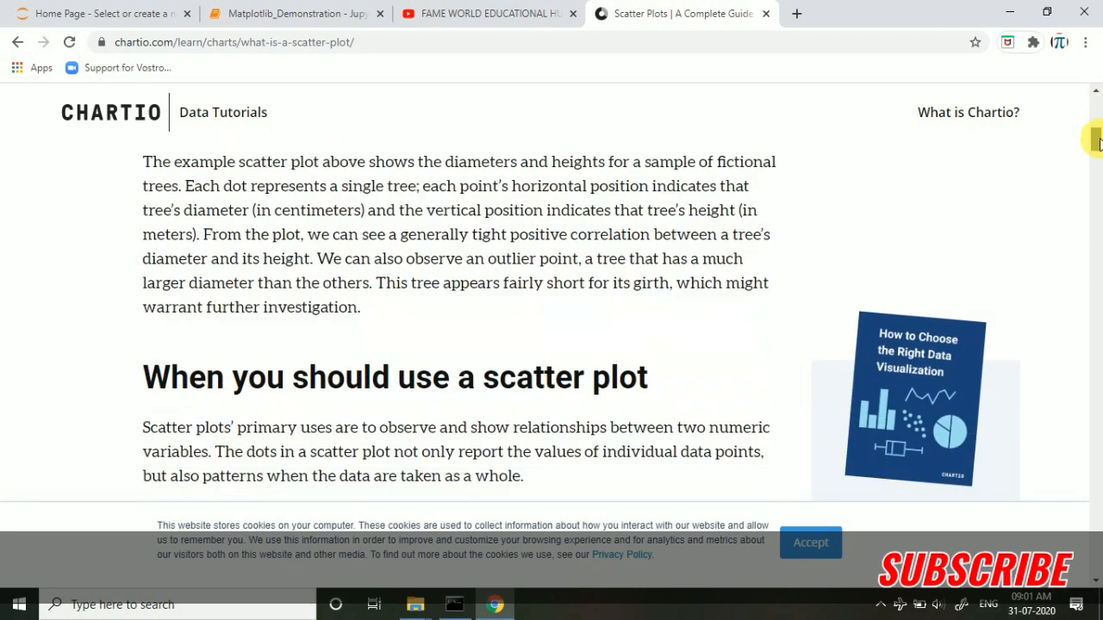
pyautogui.scroll(-3)
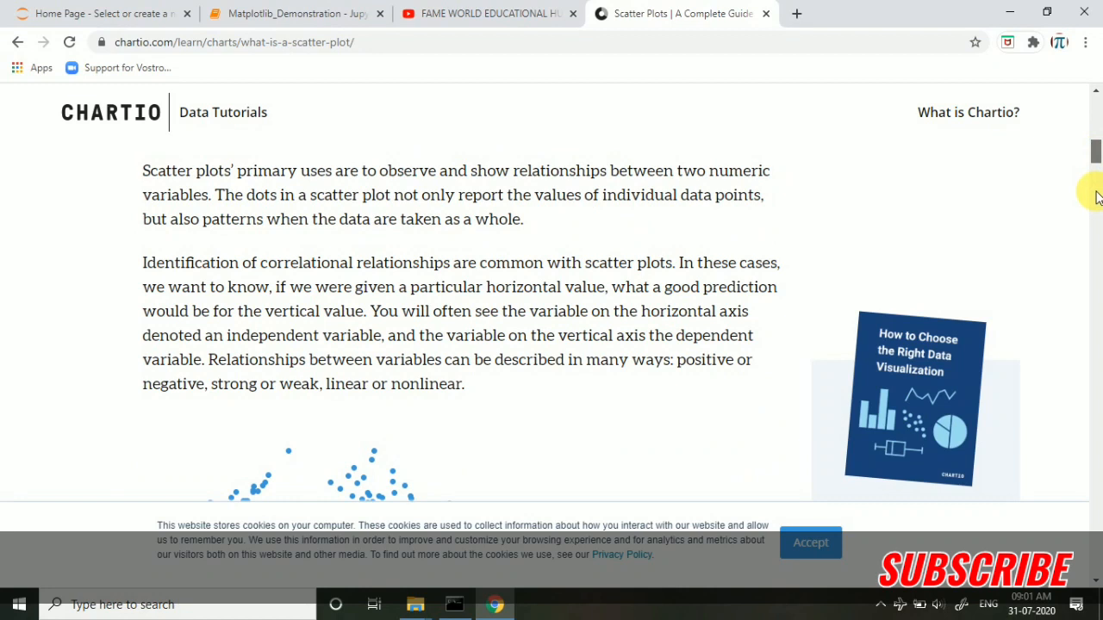
pyautogui.moveTo(1096, 155)
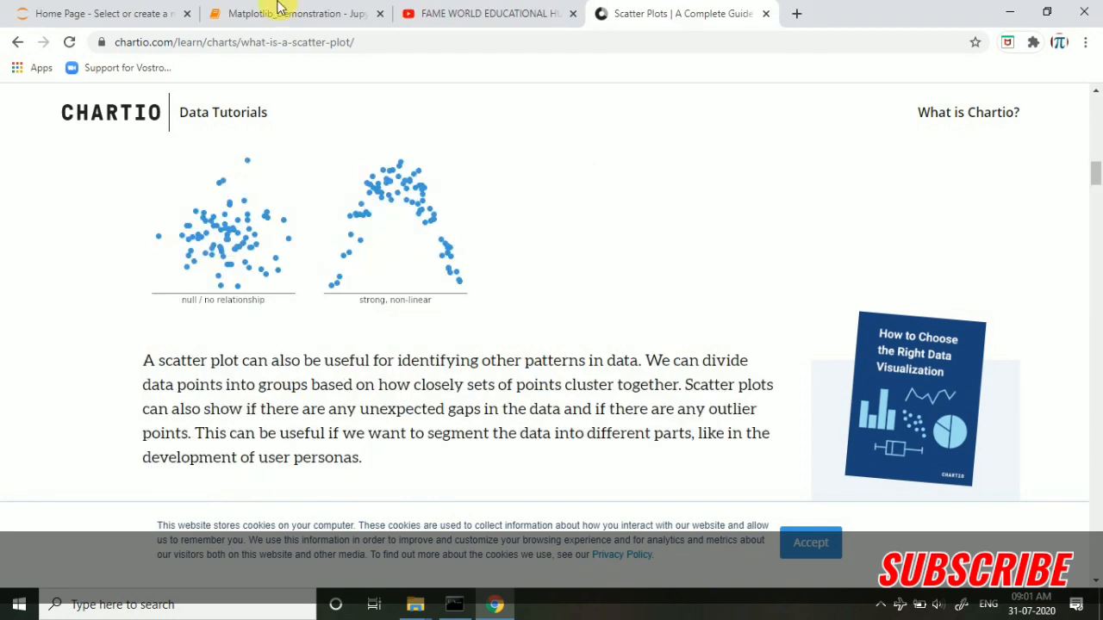
# In the scatter cell of the notebook, define x as the list of values 1 to 10
pyautogui.click(293, 14)
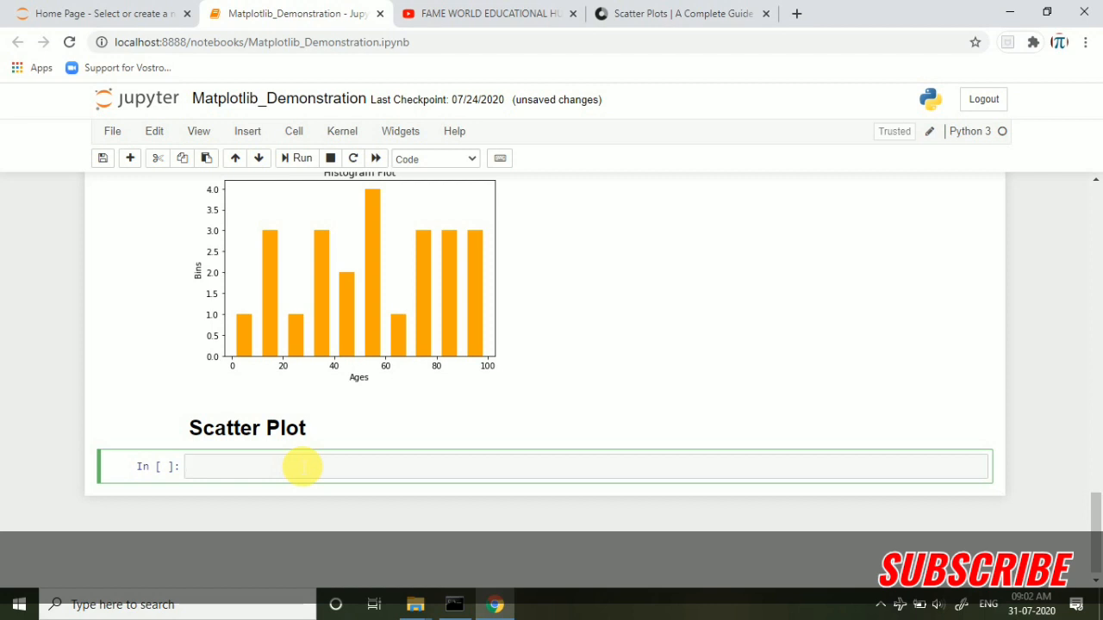
pyautogui.write('x =')
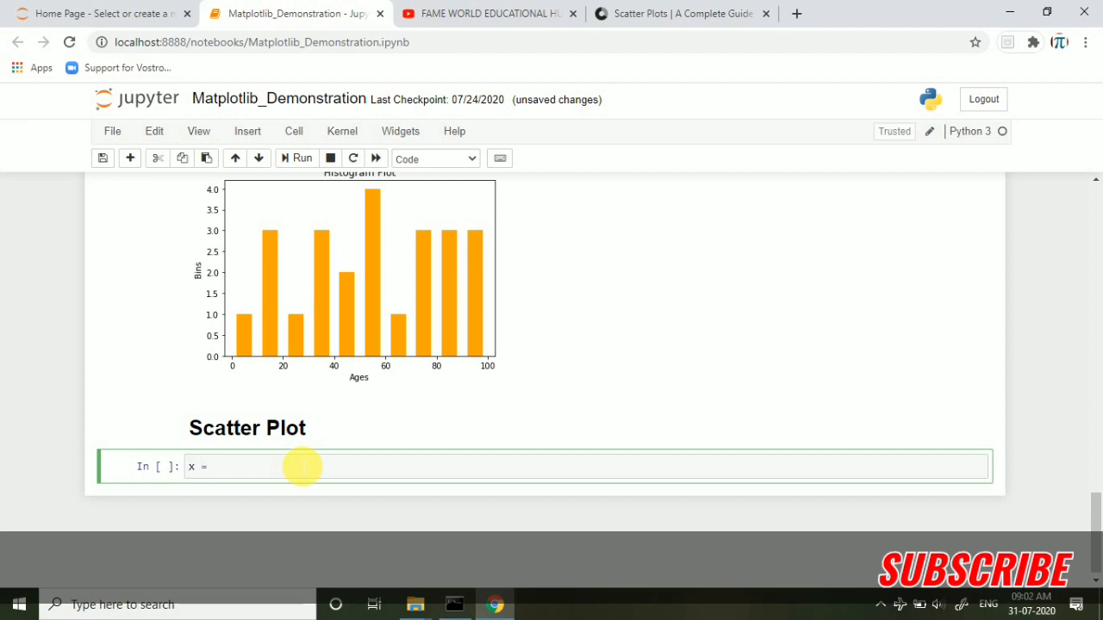
pyautogui.write('[]')
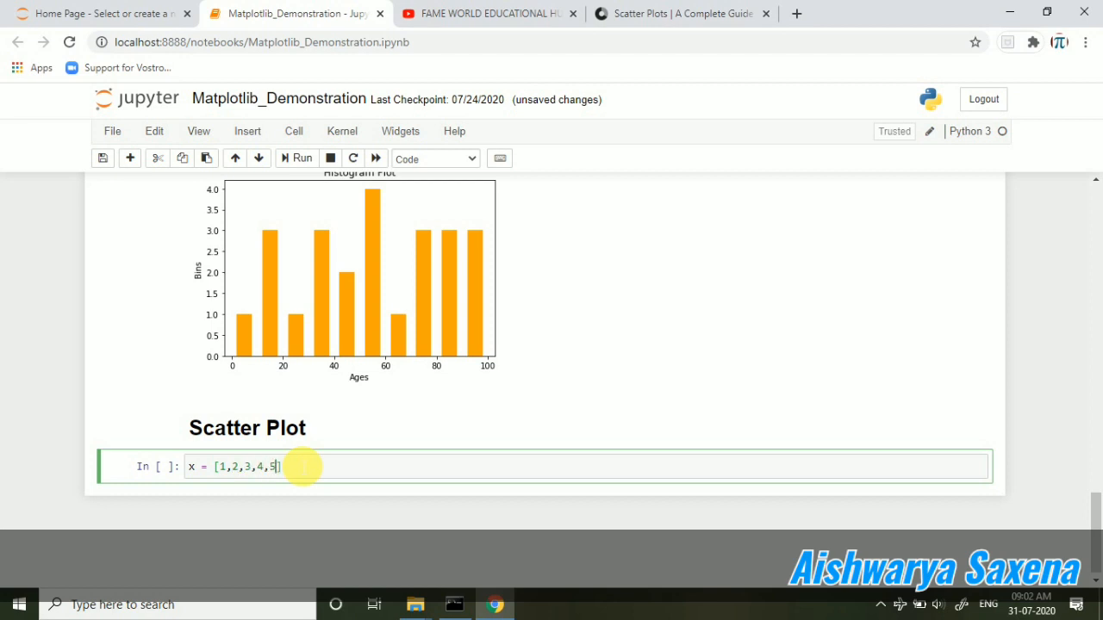
pyautogui.write('6,7,8,')
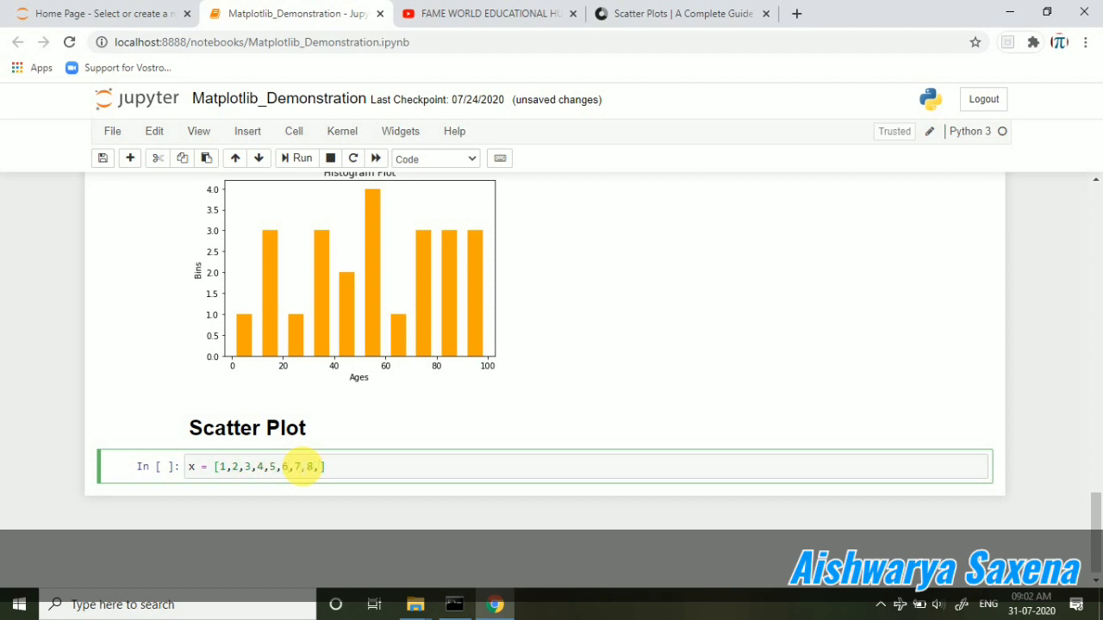
pyautogui.write('9,10')
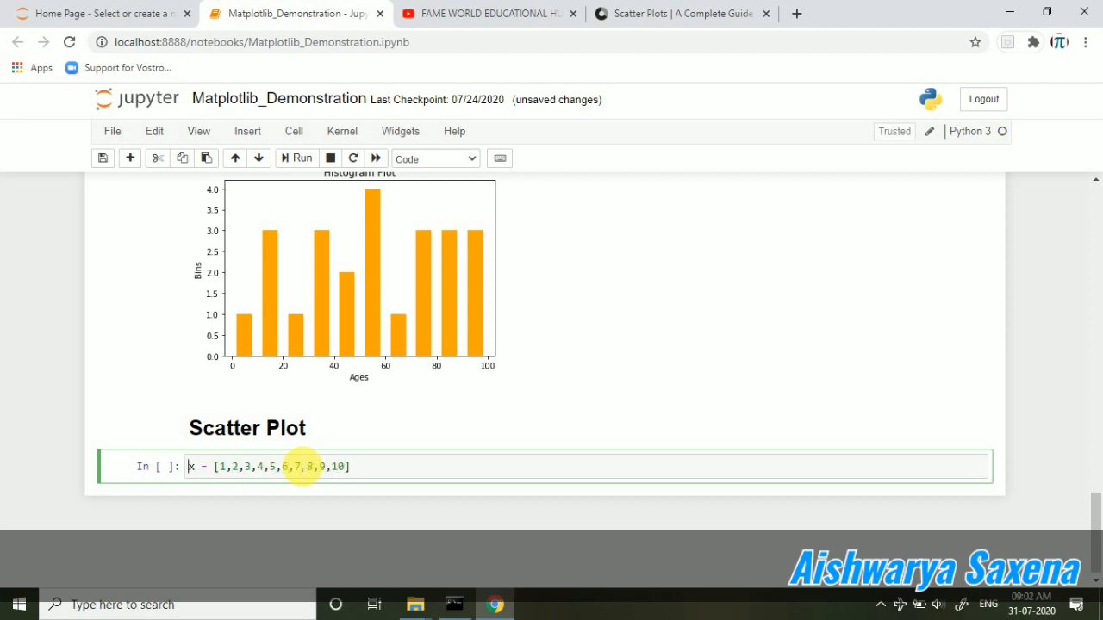
pyautogui.press('Enter')
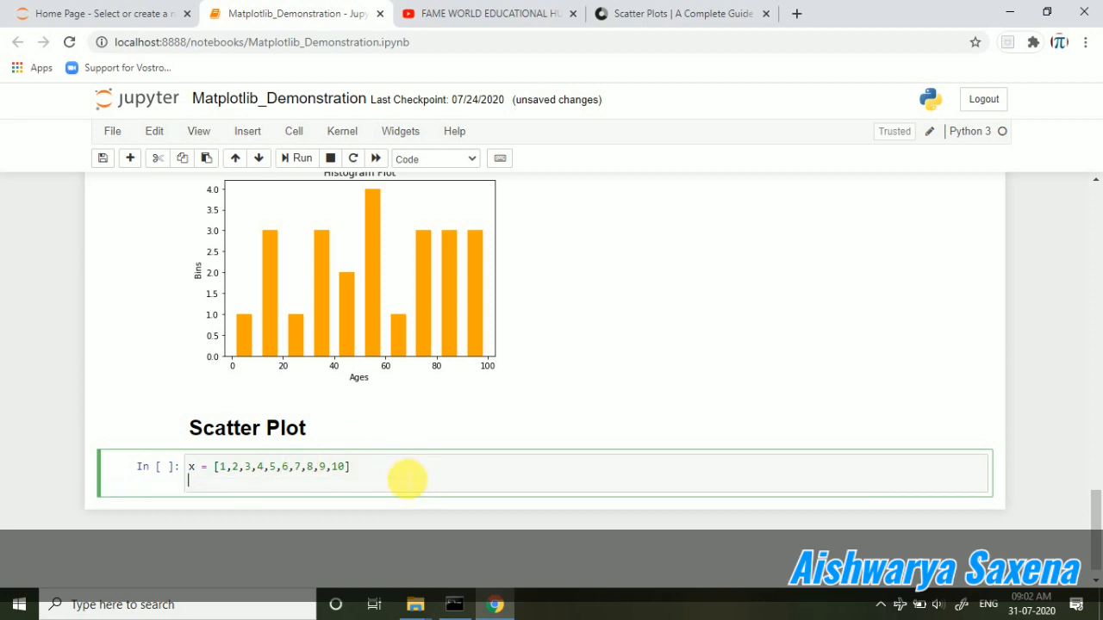
# Define y as a list of sample numbers such as 5, 7, 3, 22, 8, 8, 9, 11, 33, 5
pyautogui.write('y = []')
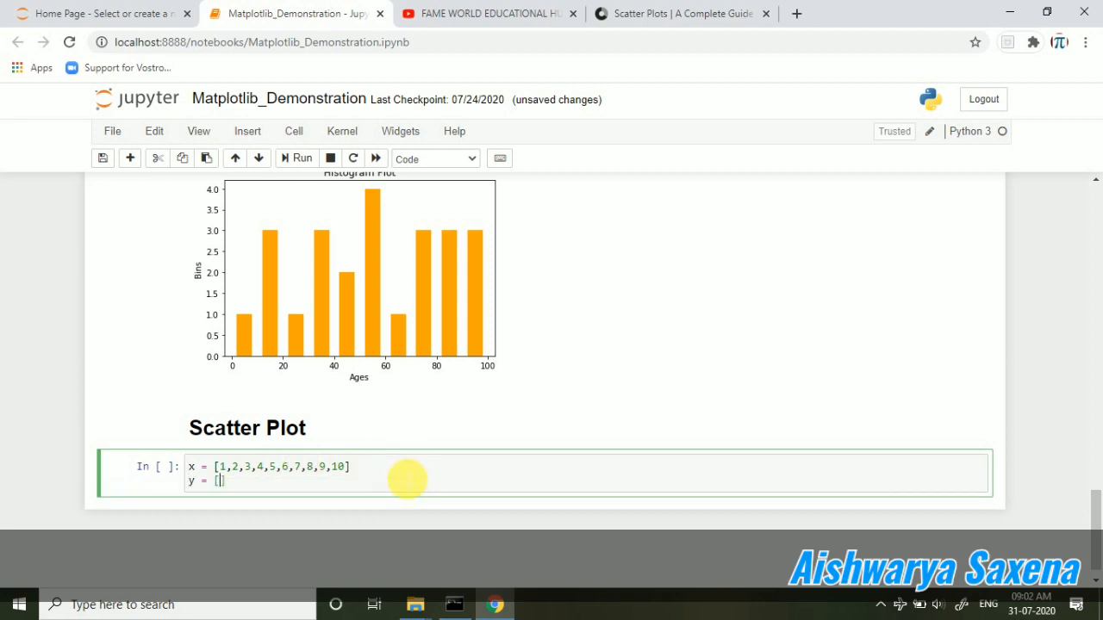
pyautogui.write('5 6 7 9')
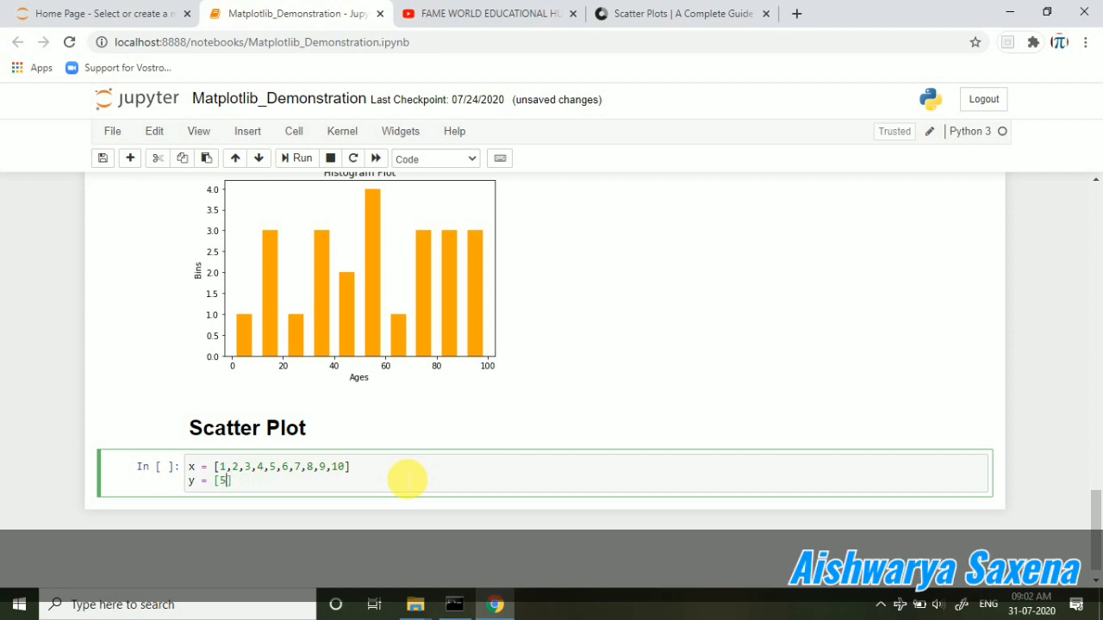
pyautogui.write(',5,7,')
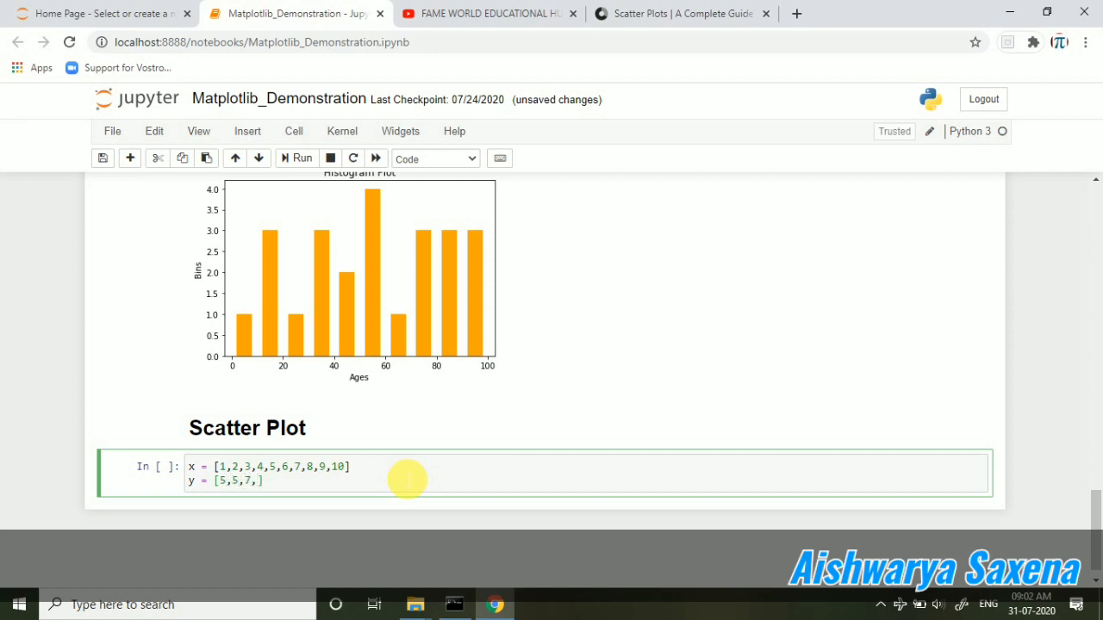
pyautogui.write('3,22,8,8')
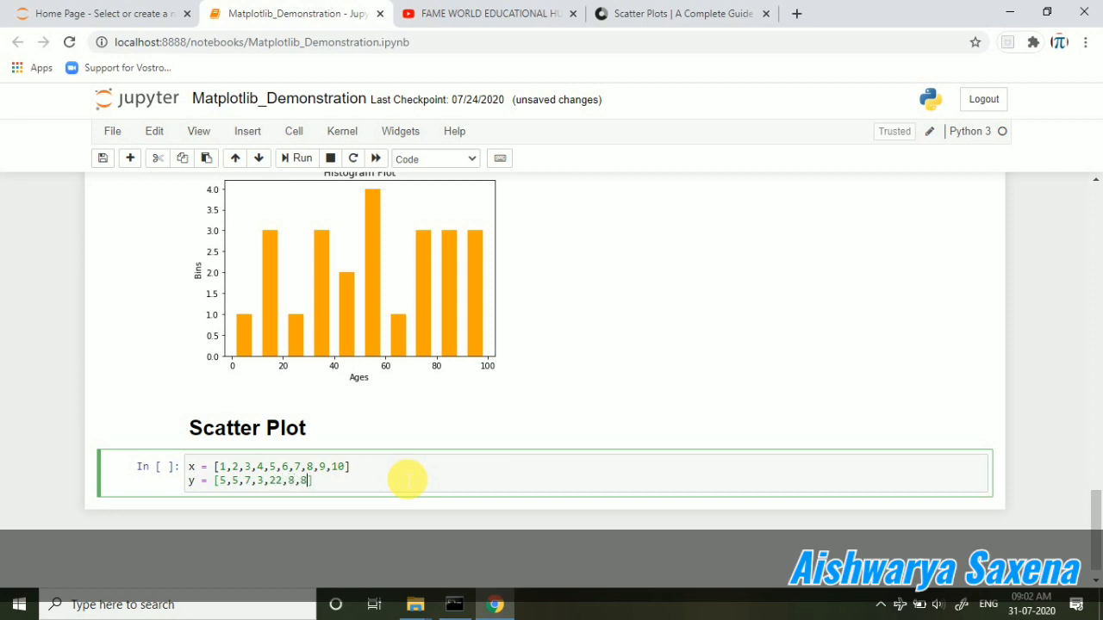
pyautogui.write('9,')
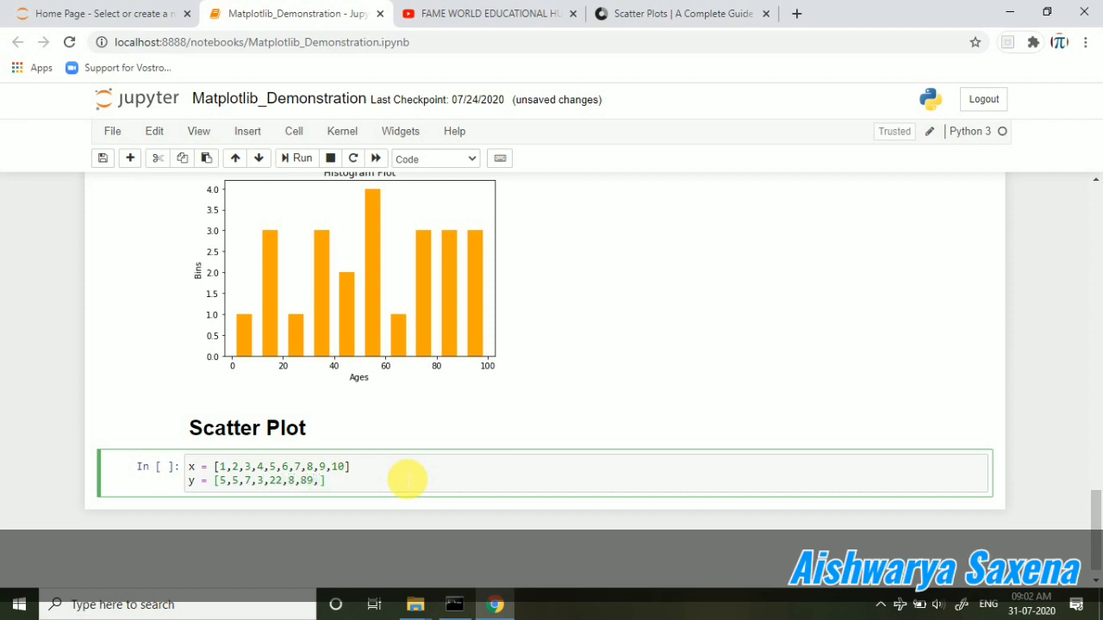
pyautogui.write('11,33,5')
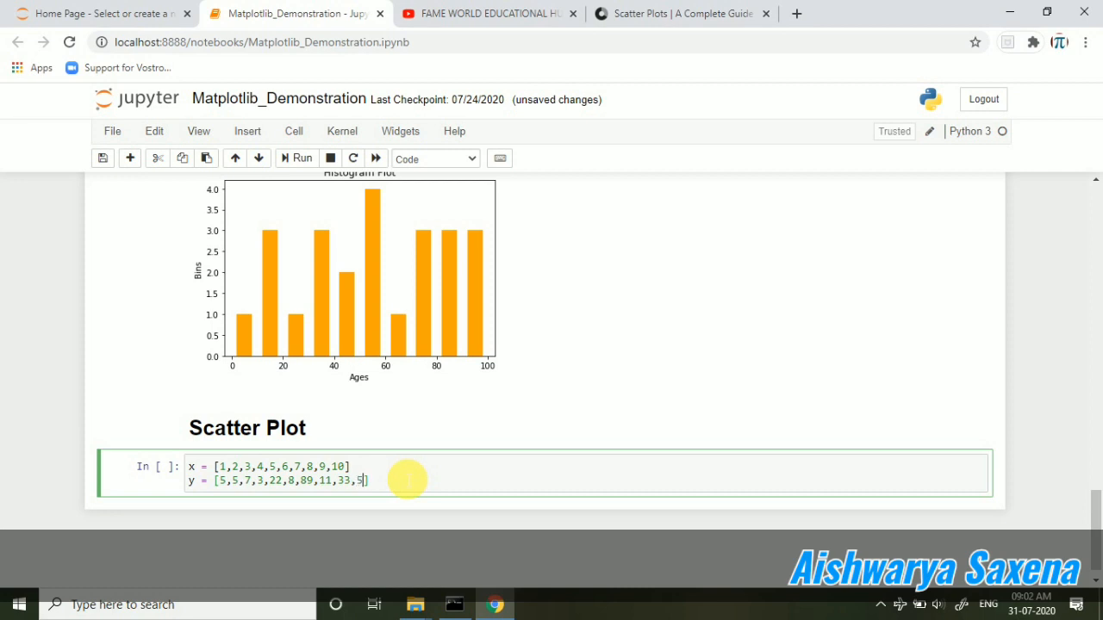
pyautogui.write('5')
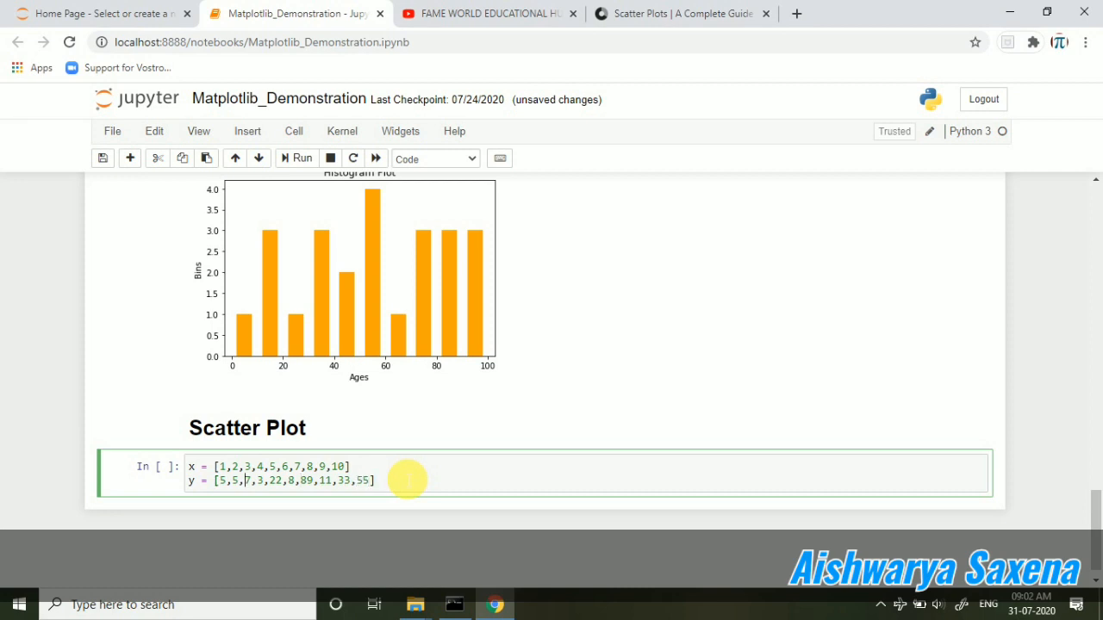
pyautogui.write('1')
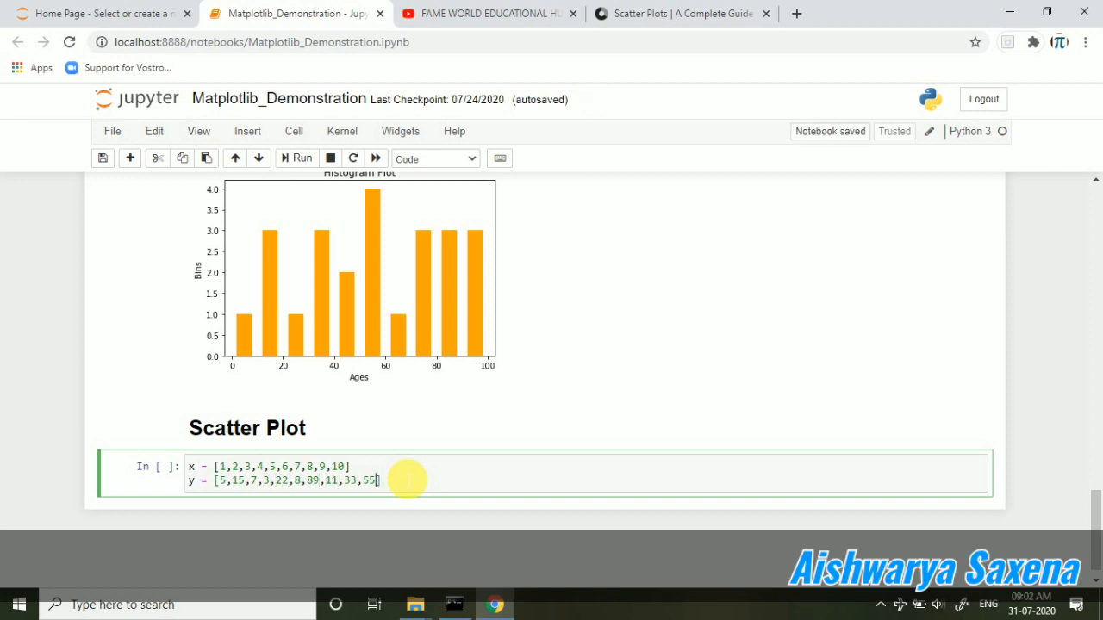
# Write plt.scatter(x, y) with label 'stars', marker '*', size 20 and colour green
pyautogui.write('pl')
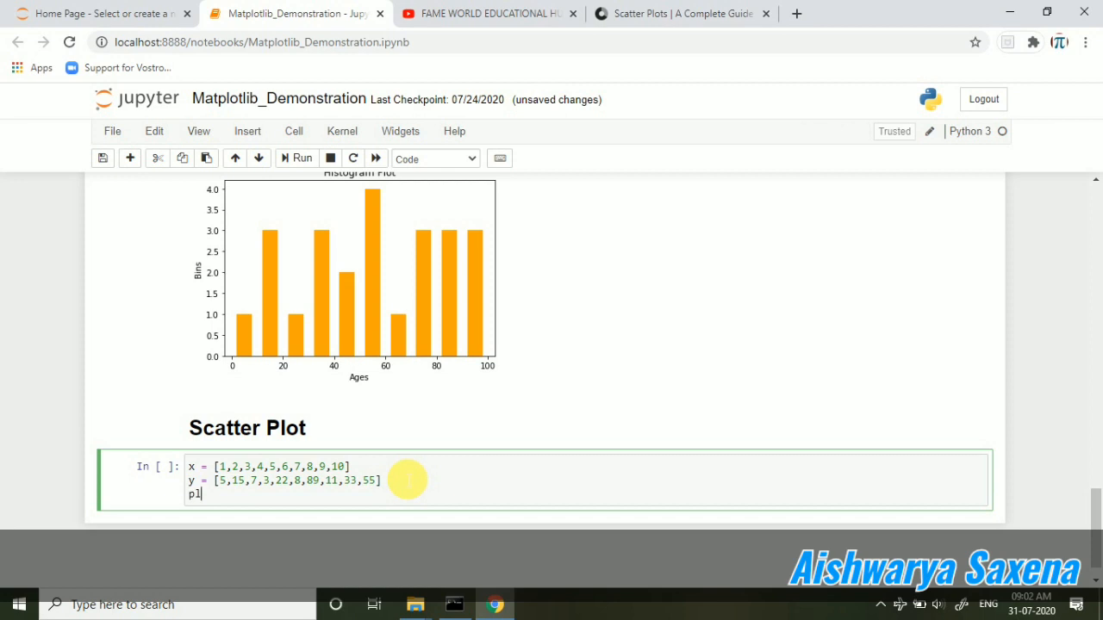
pyautogui.write('lt.scater')
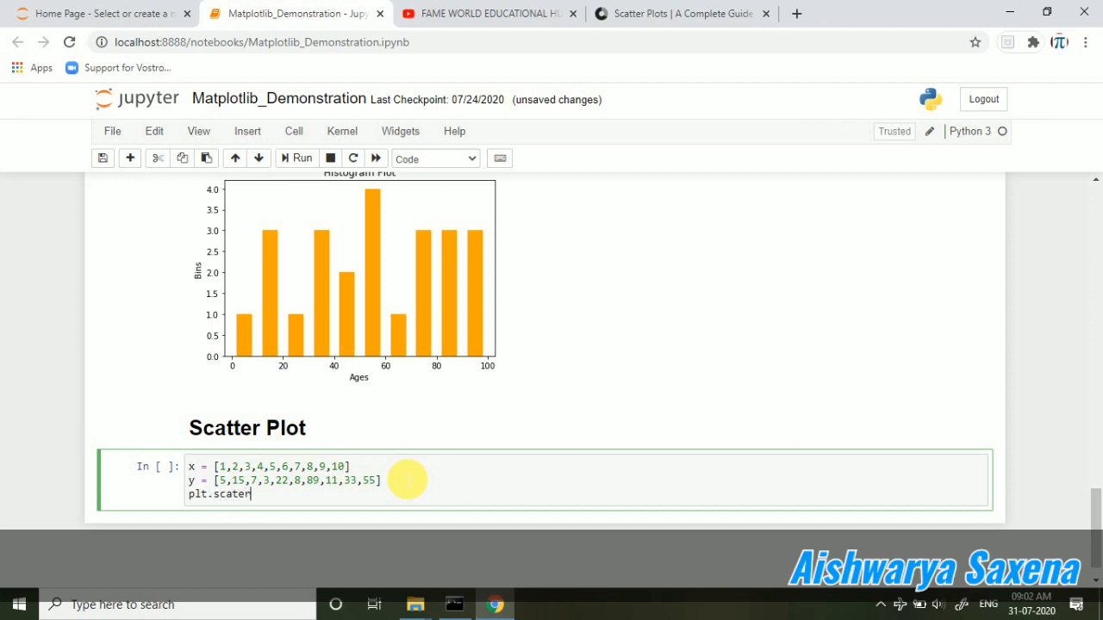
pyautogui.write('()')
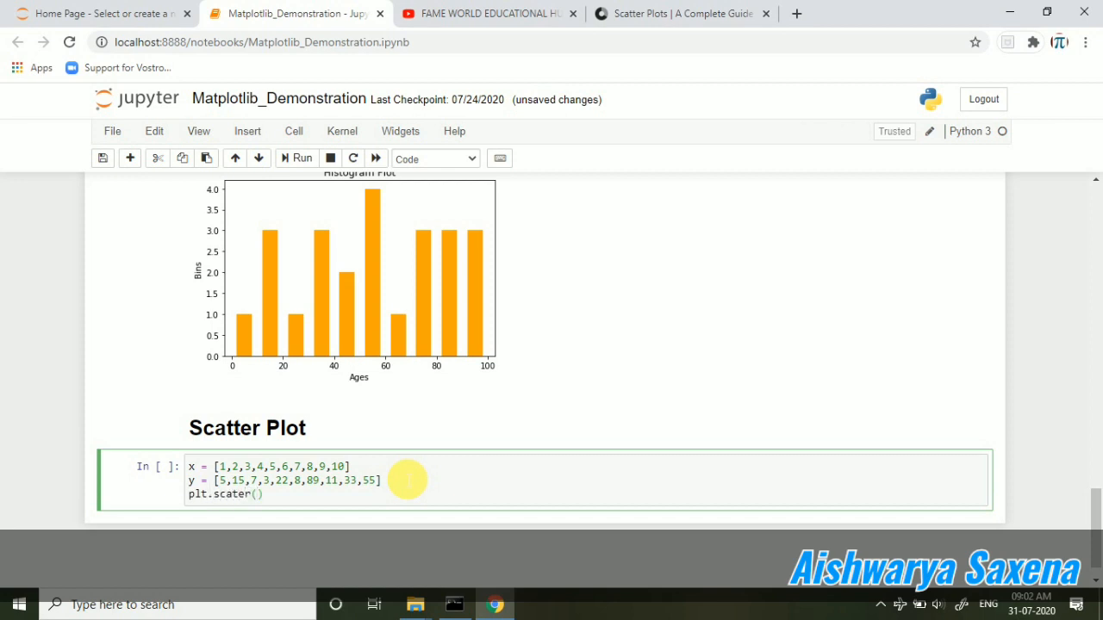
pyautogui.write('x,y,')
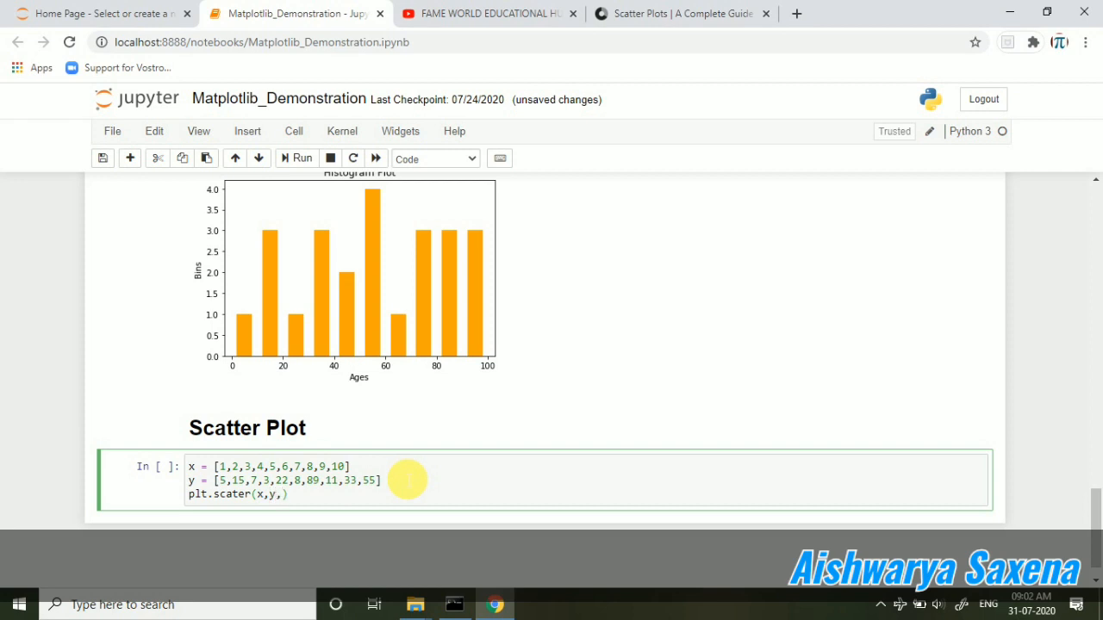
pyautogui.write('label')
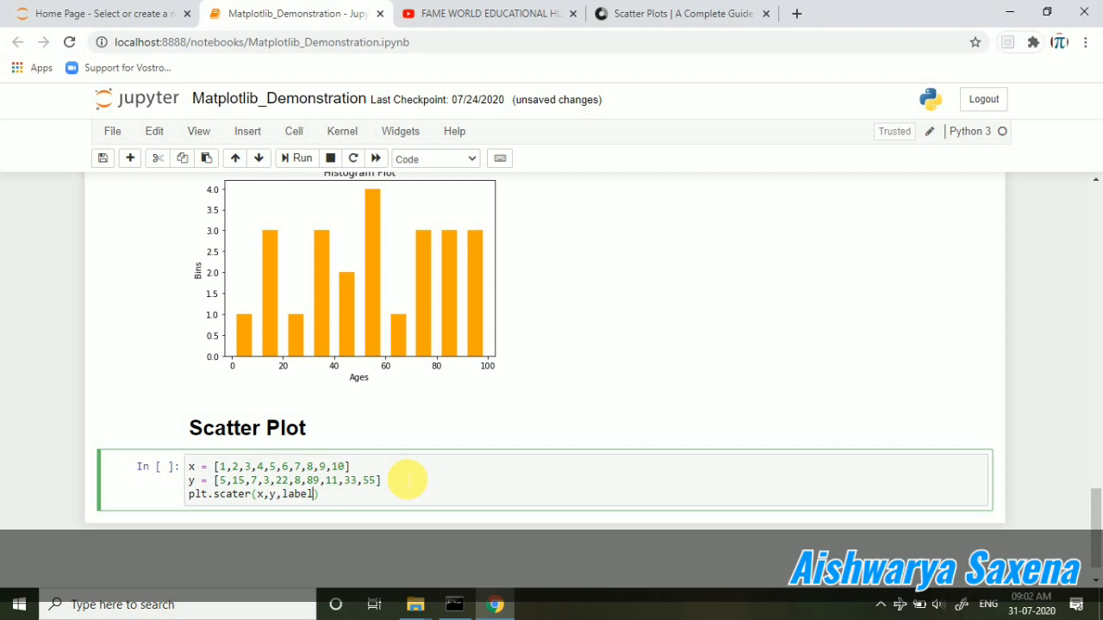
pyautogui.scroll(-3)
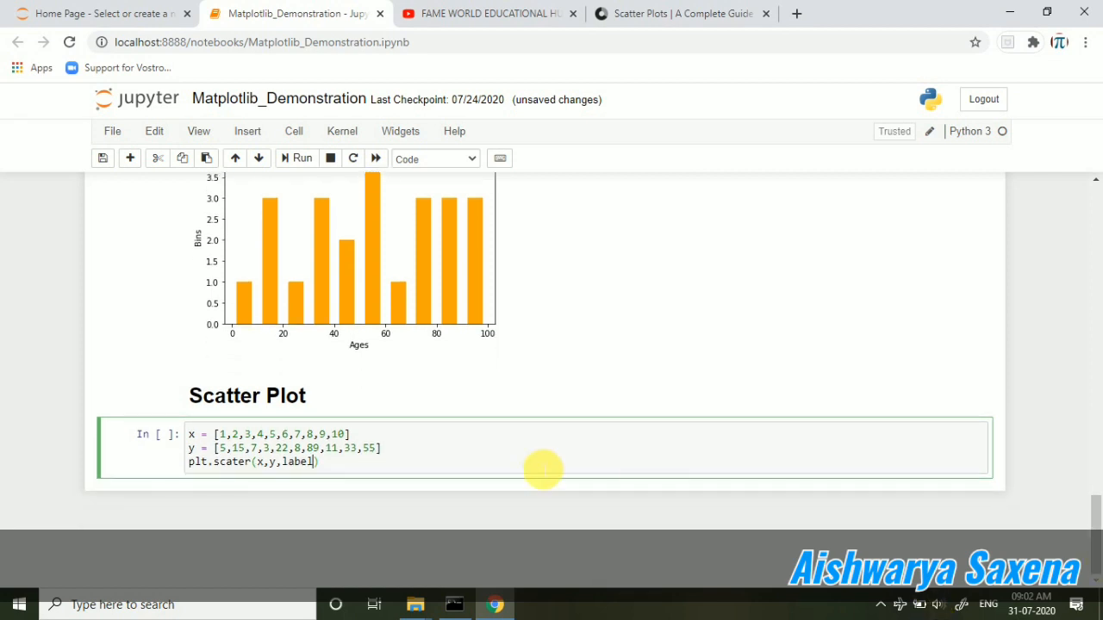
pyautogui.write('=')
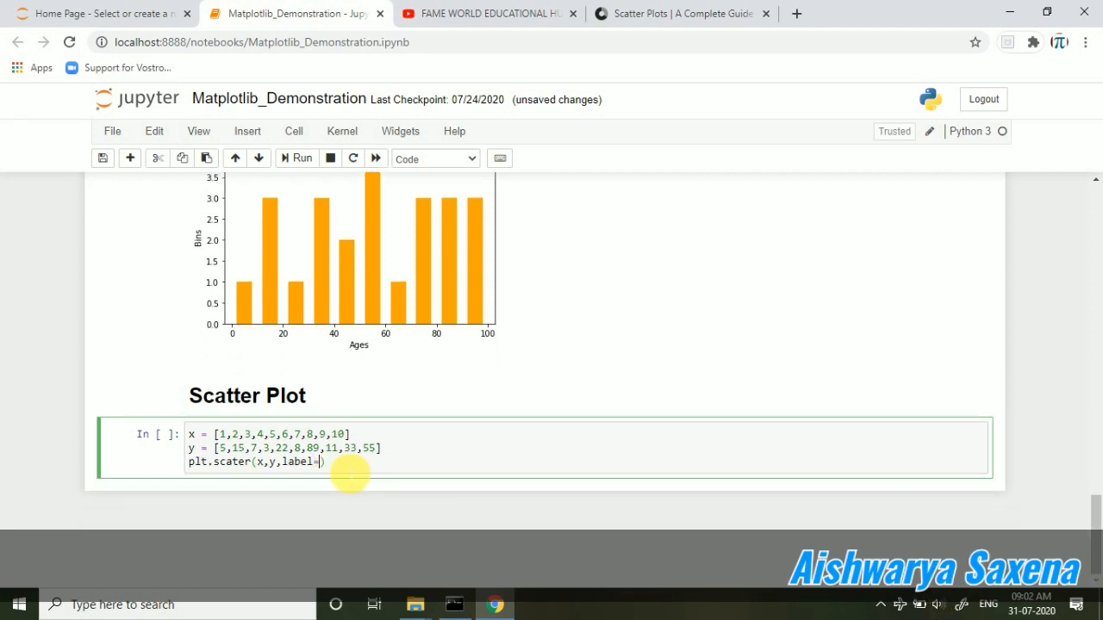
pyautogui.write("'stars'")
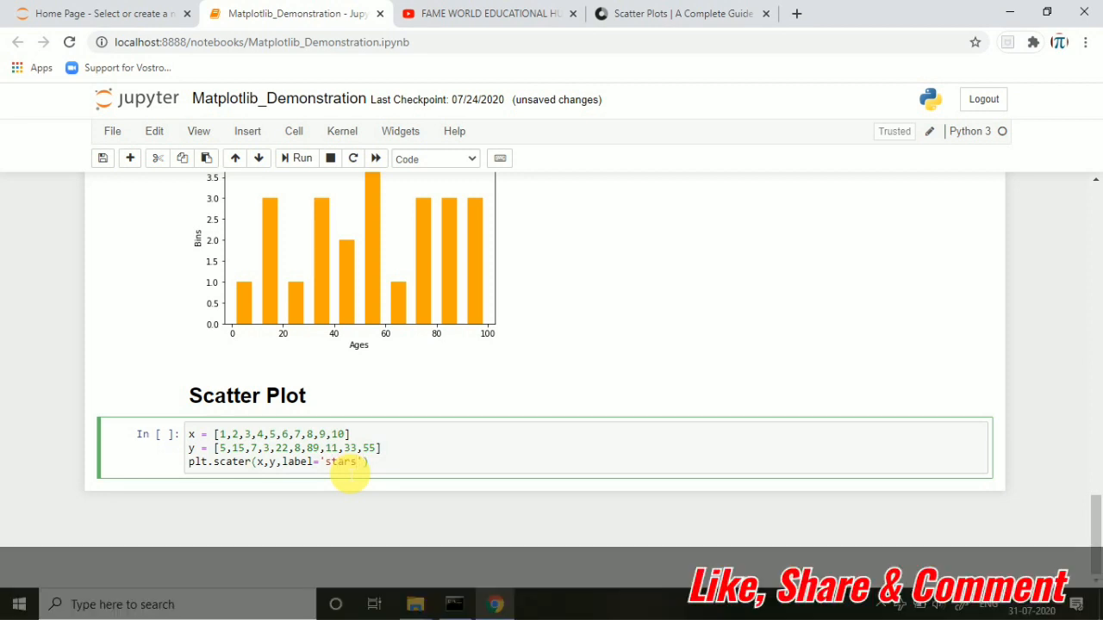
pyautogui.write(',marker=')
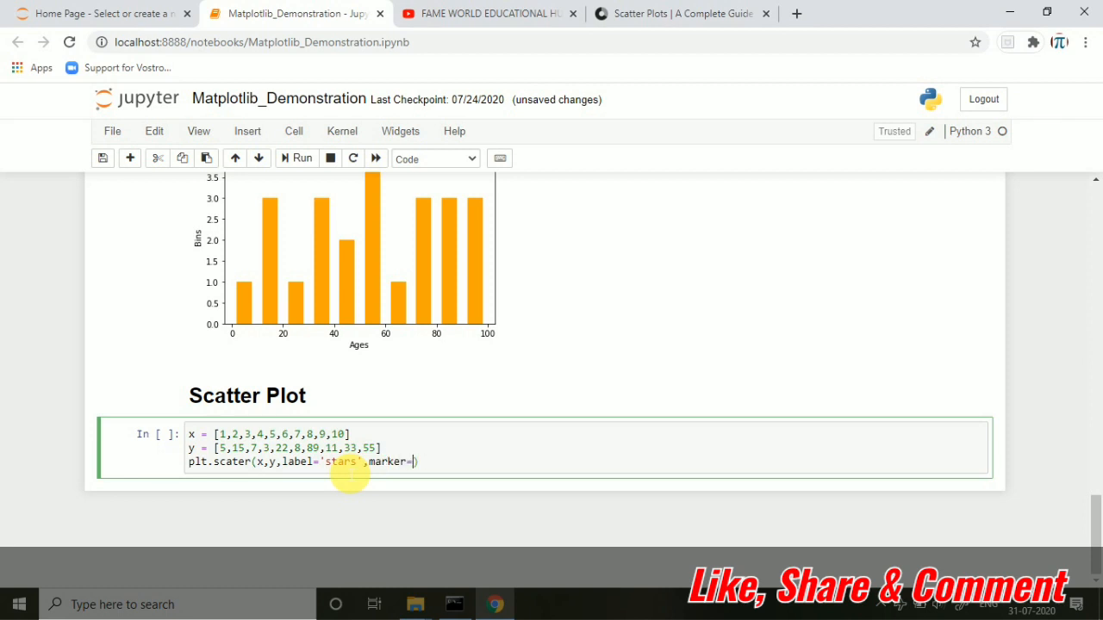
pyautogui.write("'*'")
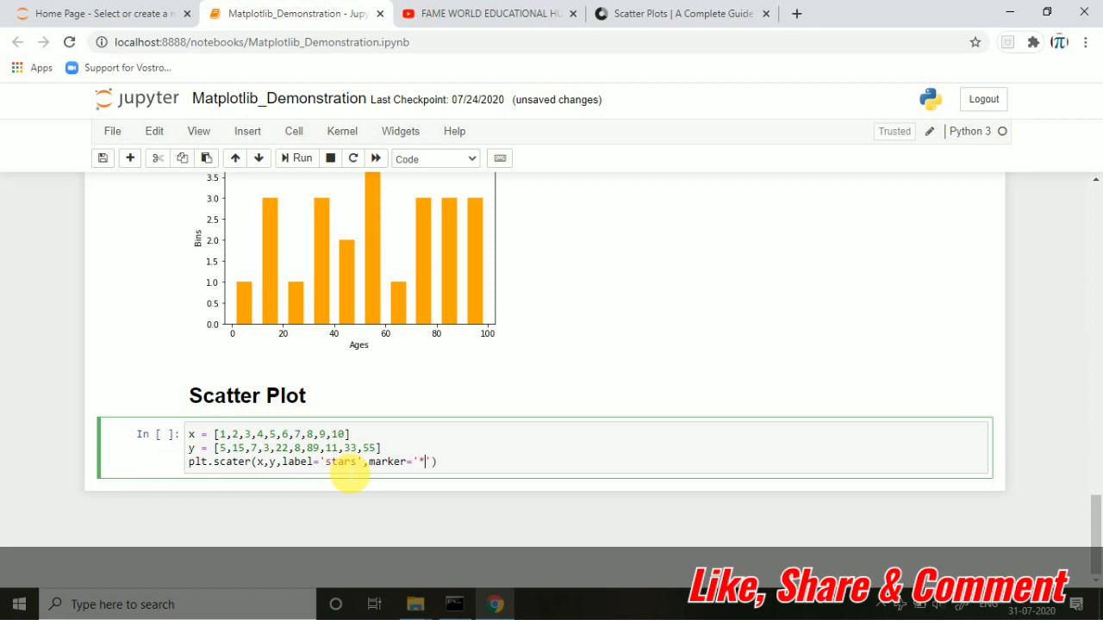
pyautogui.write(',')
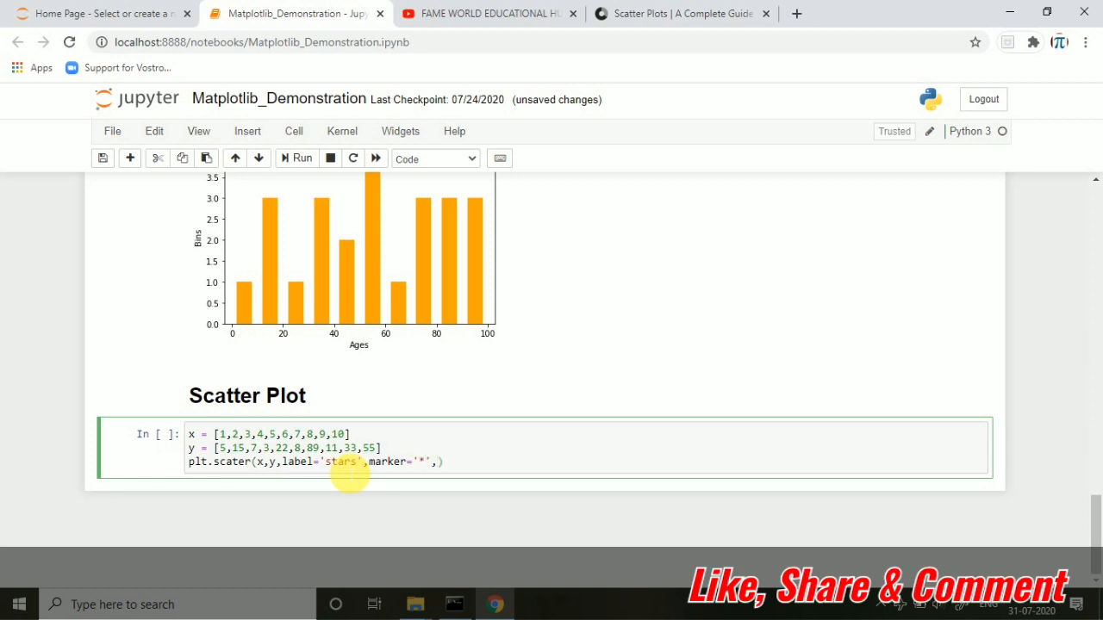
pyautogui.write('s=2')
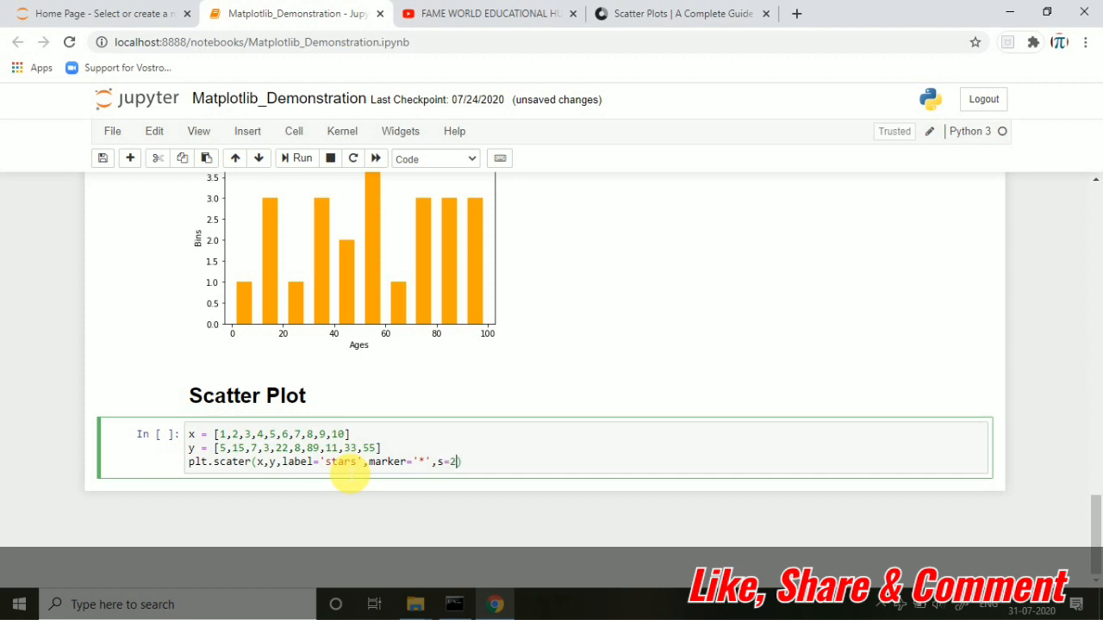
pyautogui.write("0,color='")
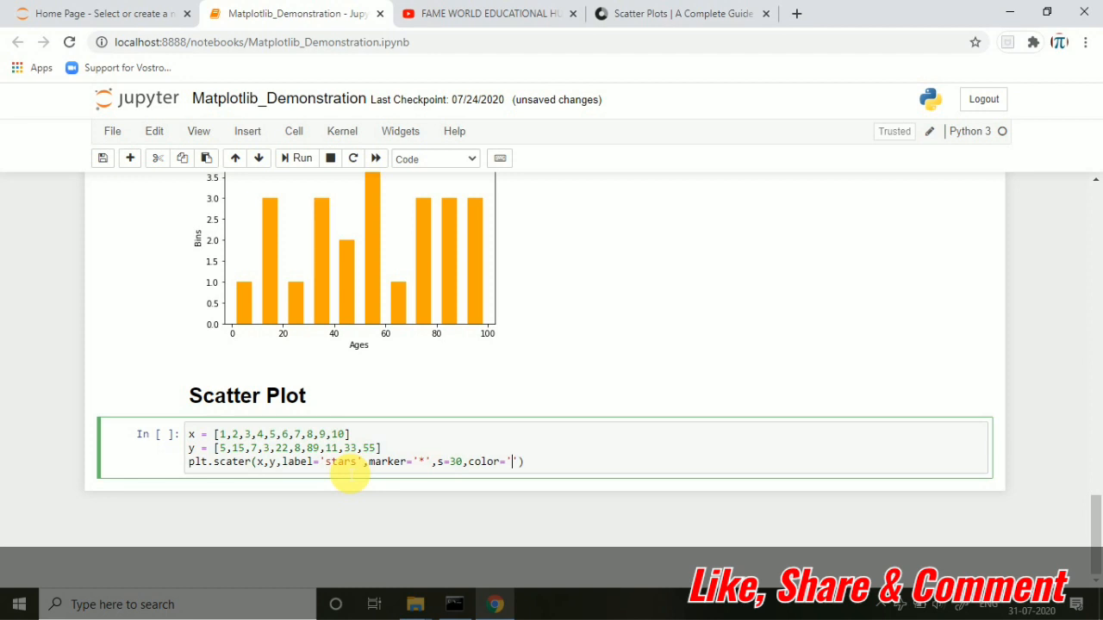
pyautogui.write('green')
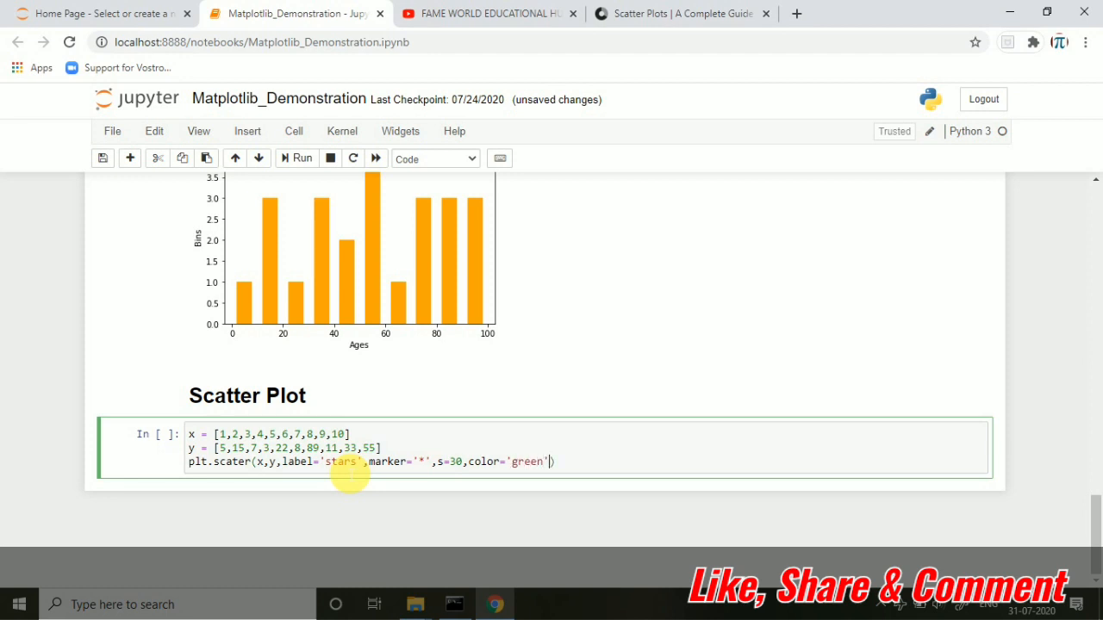
pyautogui.press('Enter')
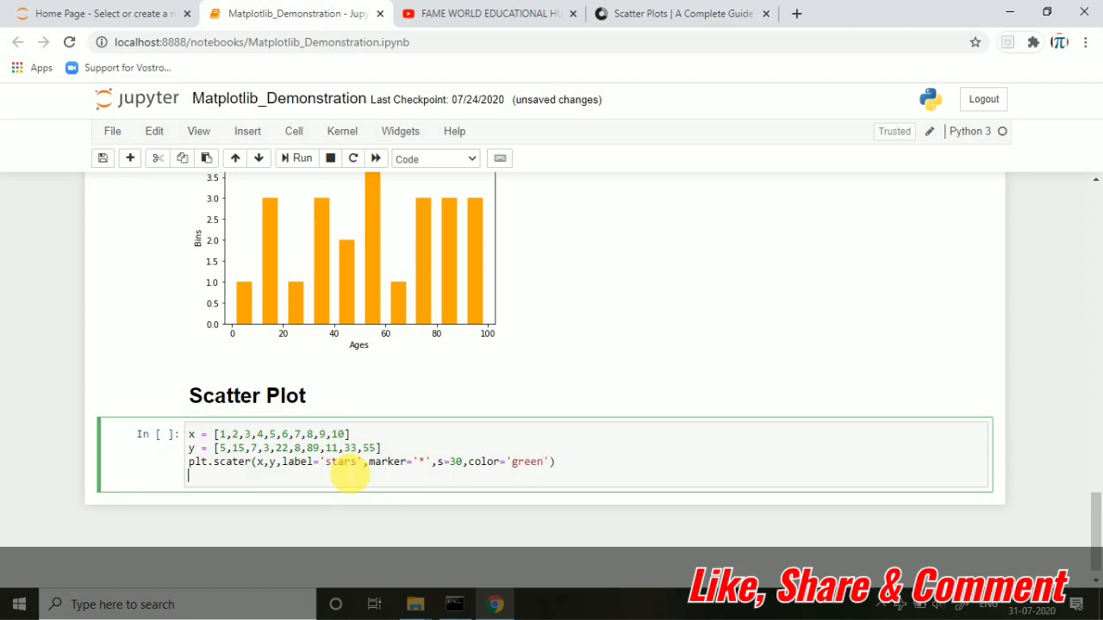
# Add plt.xlabel('x - axis') and plt.ylabel('y - axis') calls
pyautogui.write('plt.xlabel')
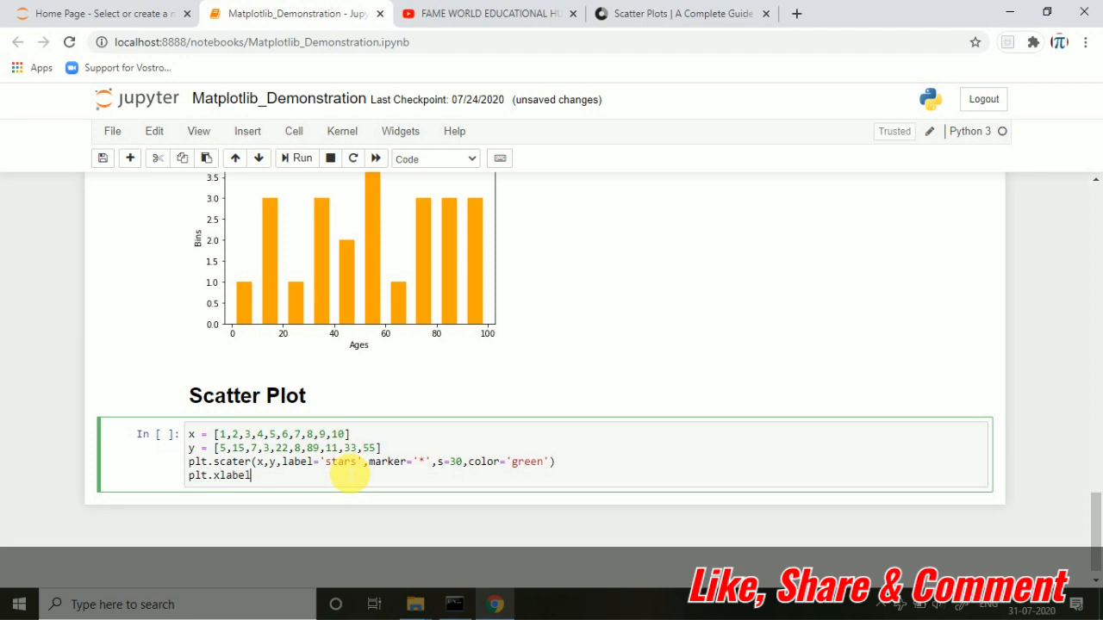
pyautogui.write("('x - ax')")
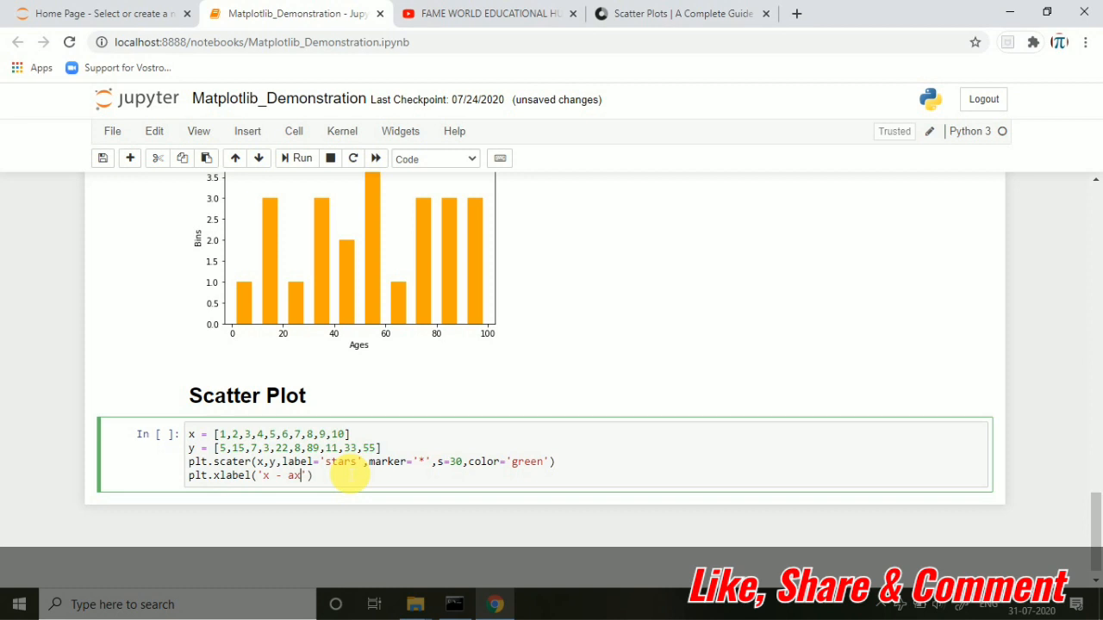
pyautogui.write('is')
pyautogui.write('plt.')
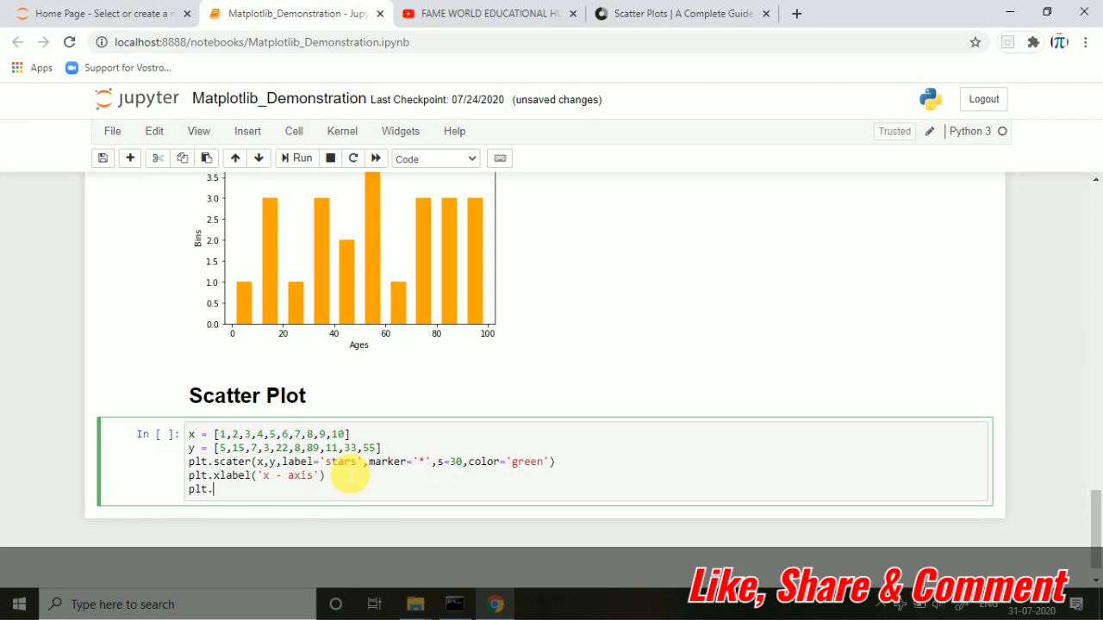
pyautogui.write('ylabel')
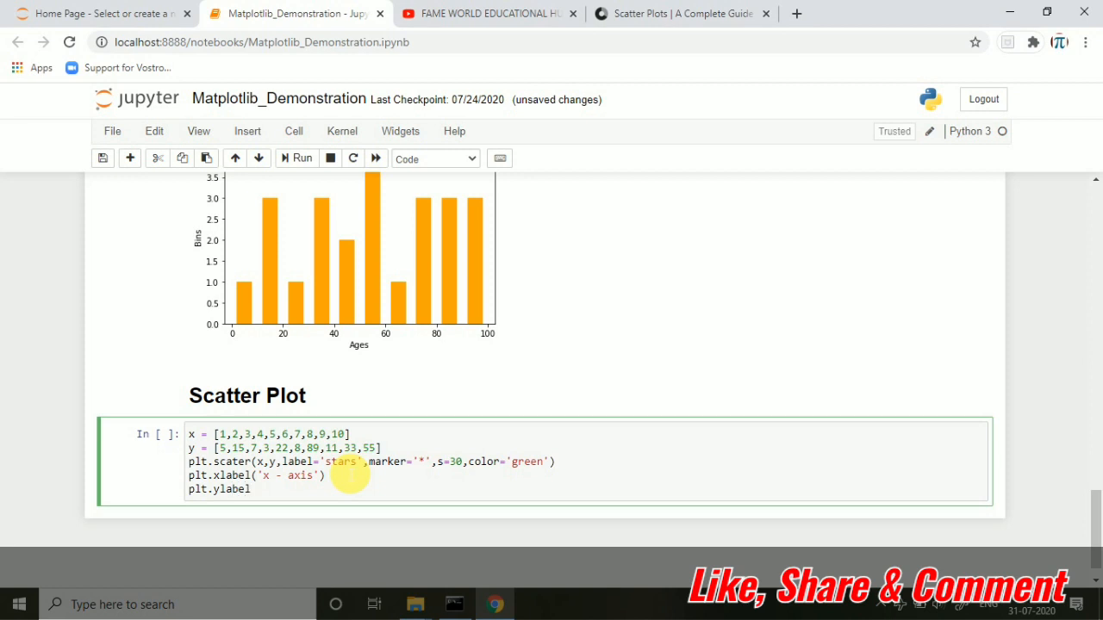
pyautogui.write("('y - a')")
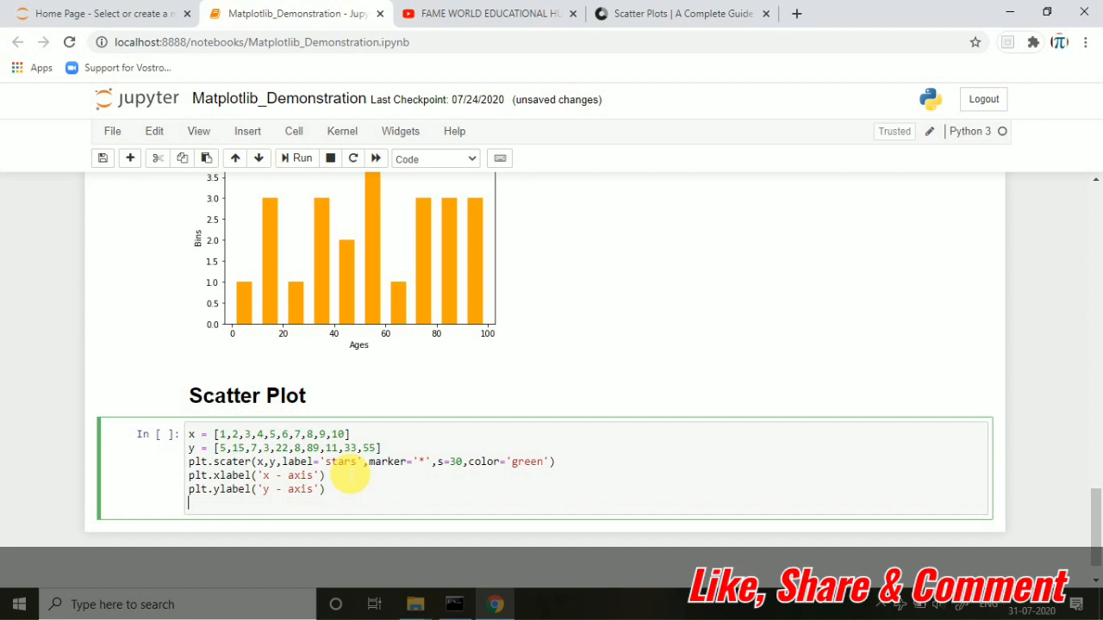
# Add plt.title('Scatter Plot'), plt.legend() and plt.show() to finish the cell
pyautogui.write('plt.t')
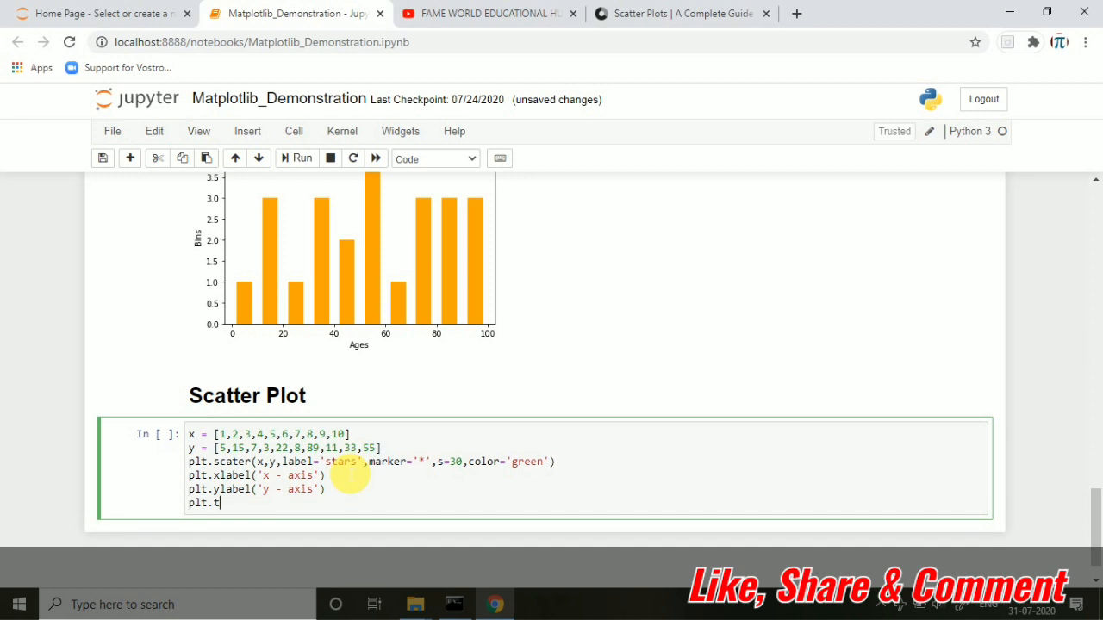
pyautogui.write('ite')
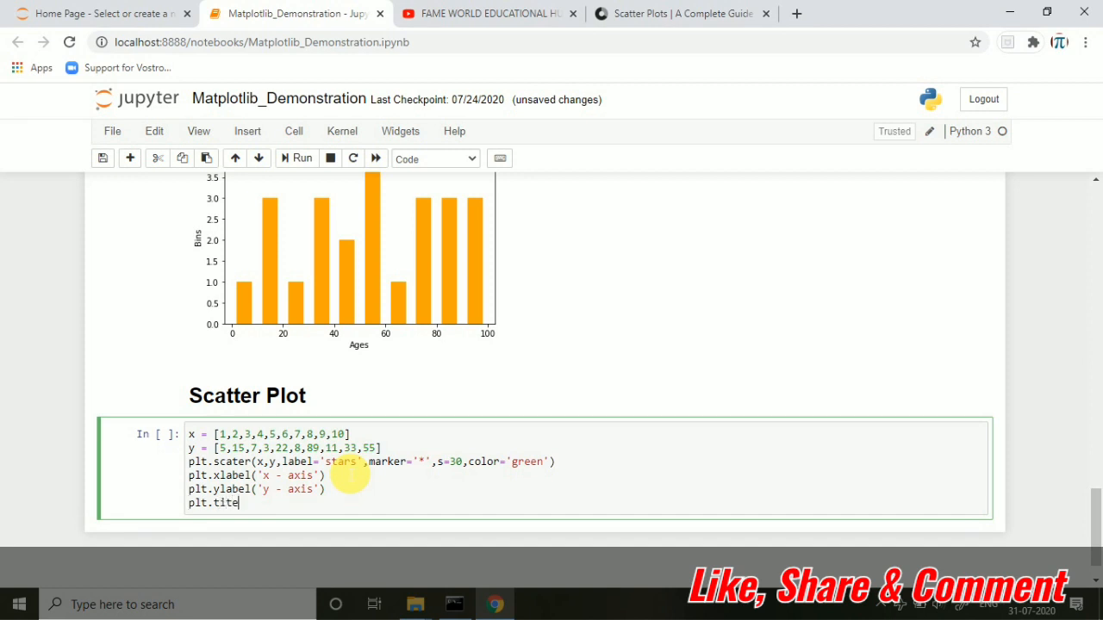
pyautogui.write('e()')
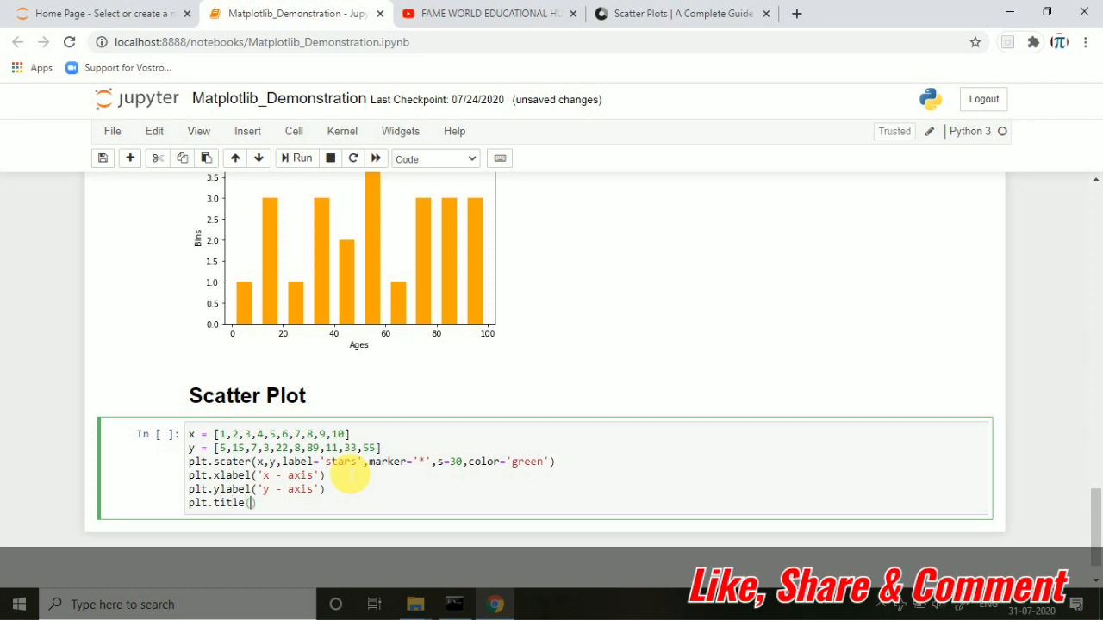
pyautogui.write("Sc'")
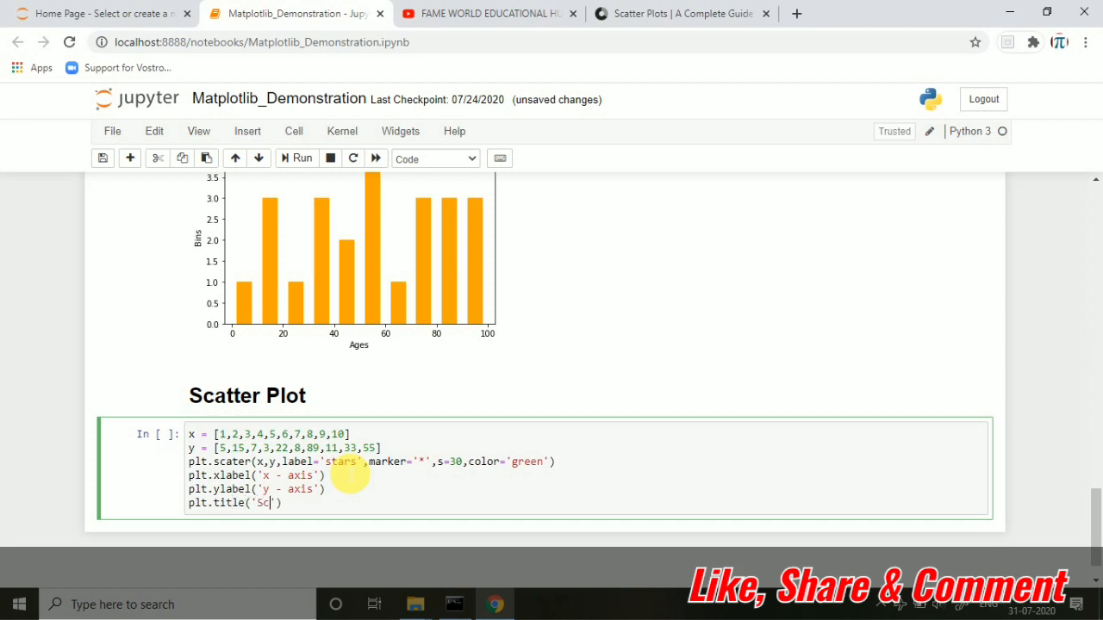
pyautogui.write('atter Plot')
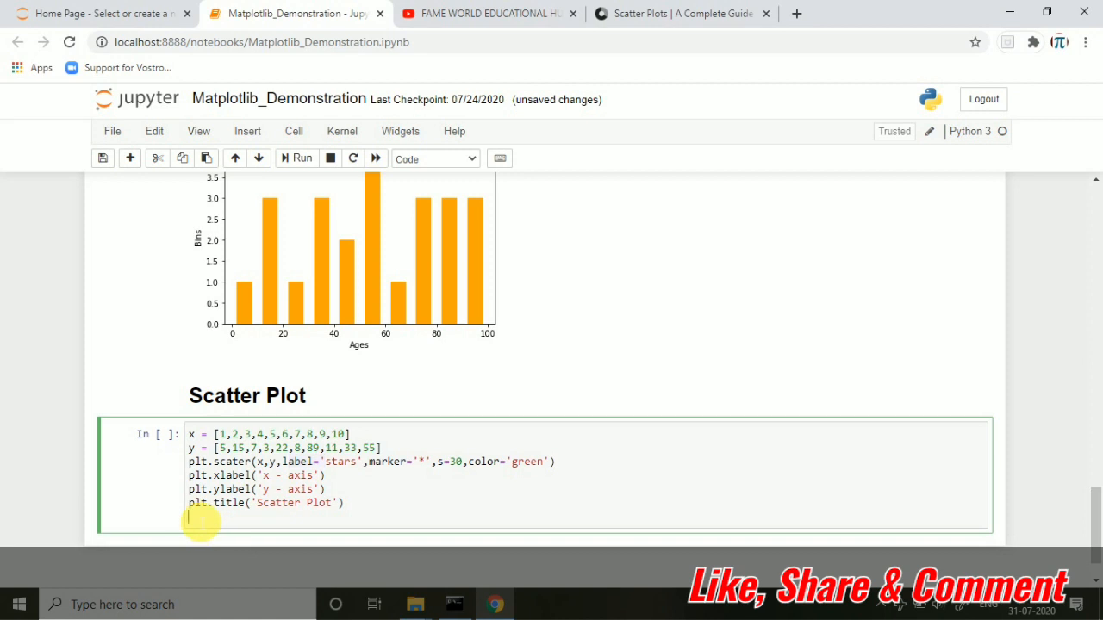
pyautogui.write('plt.l')
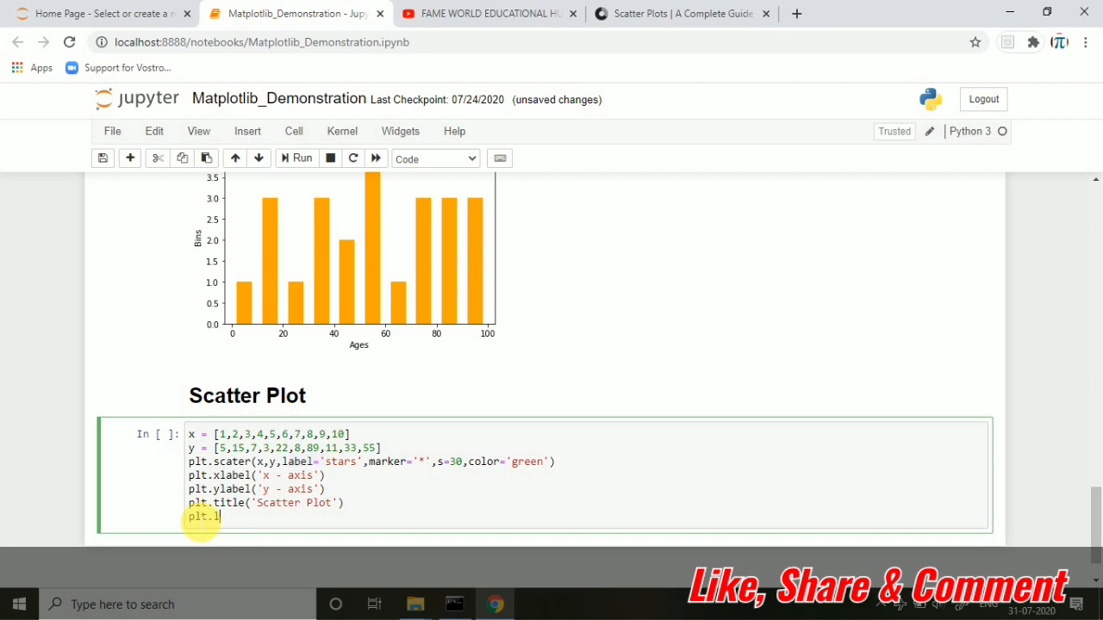
pyautogui.write('egend(')
pyautogui.write('plt')
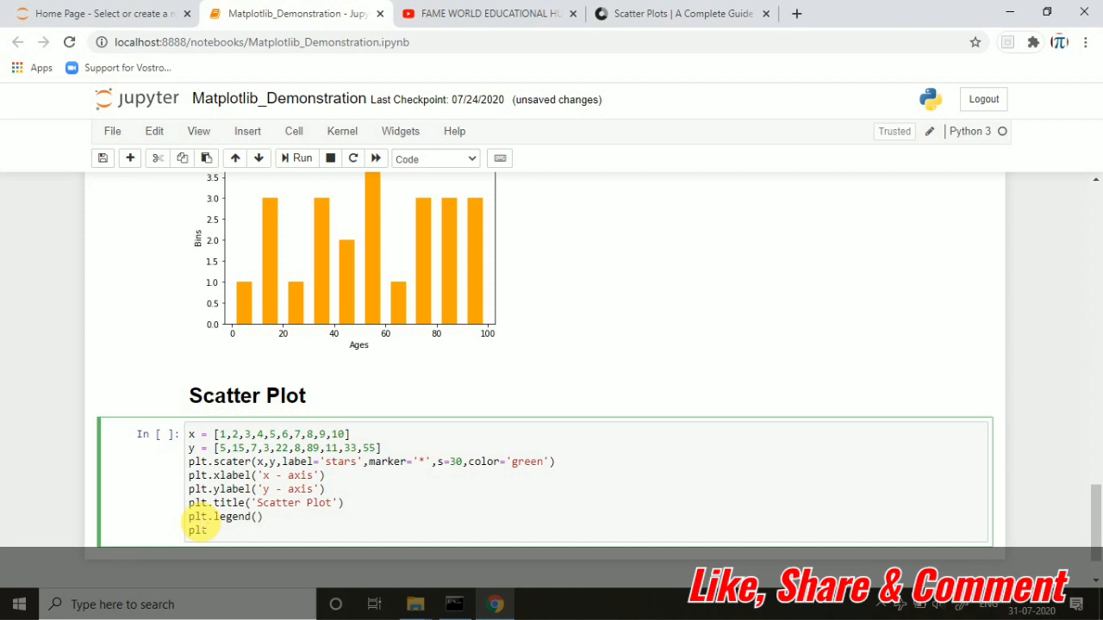
pyautogui.write('show()')
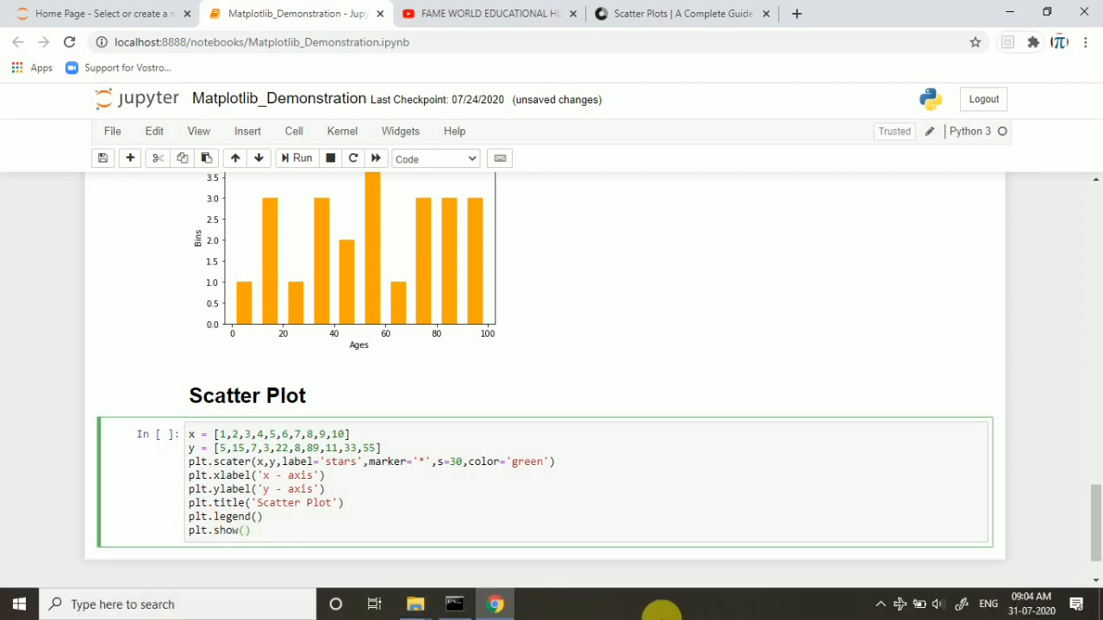
# Run the scatter cell so the green star chart with title and legend renders below it
pyautogui.scroll(-3)
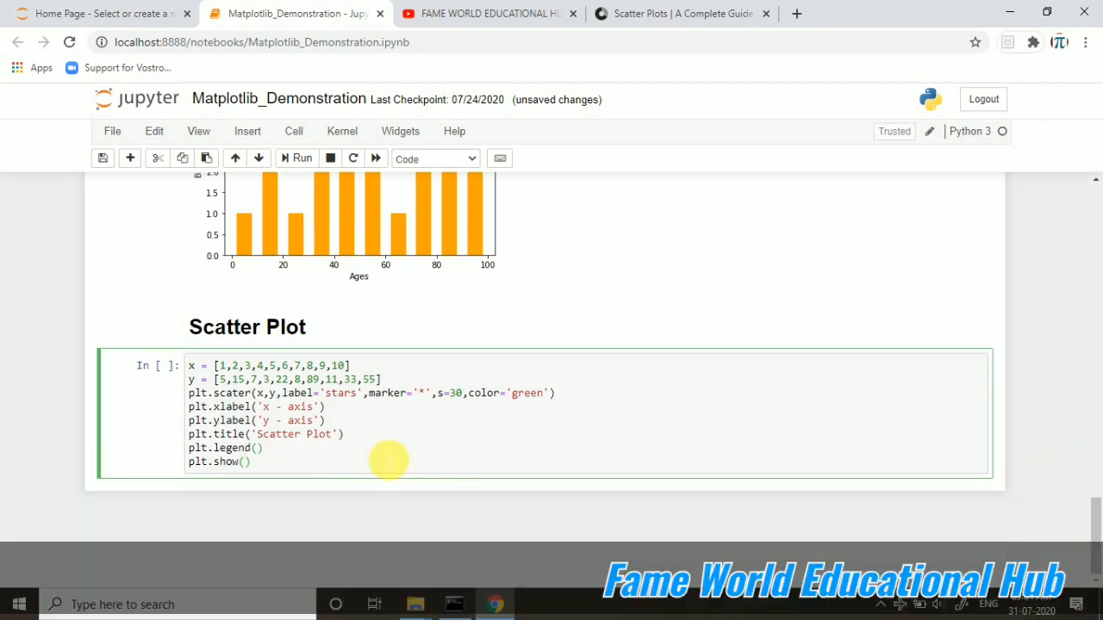
pyautogui.click(297, 159)
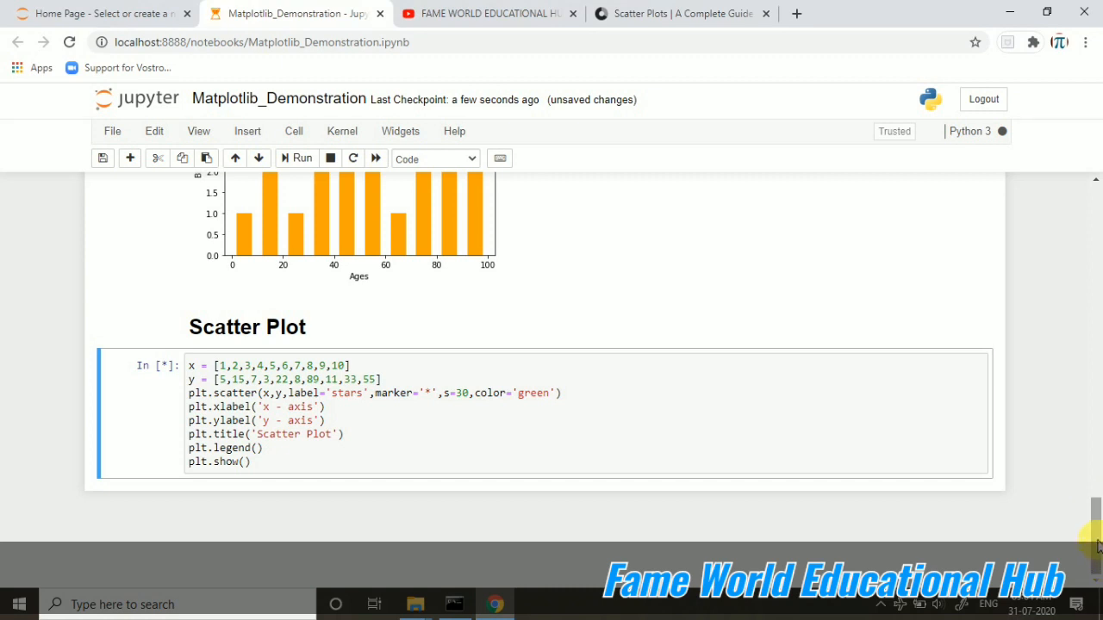
pyautogui.moveTo(169, 369)
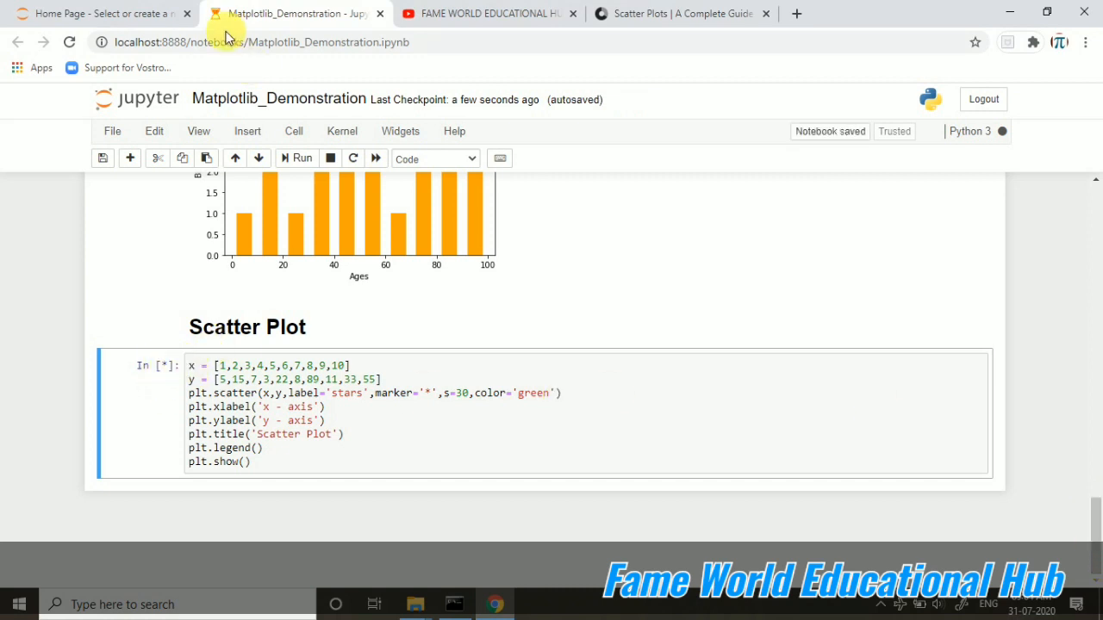
pyautogui.click(296, 158)
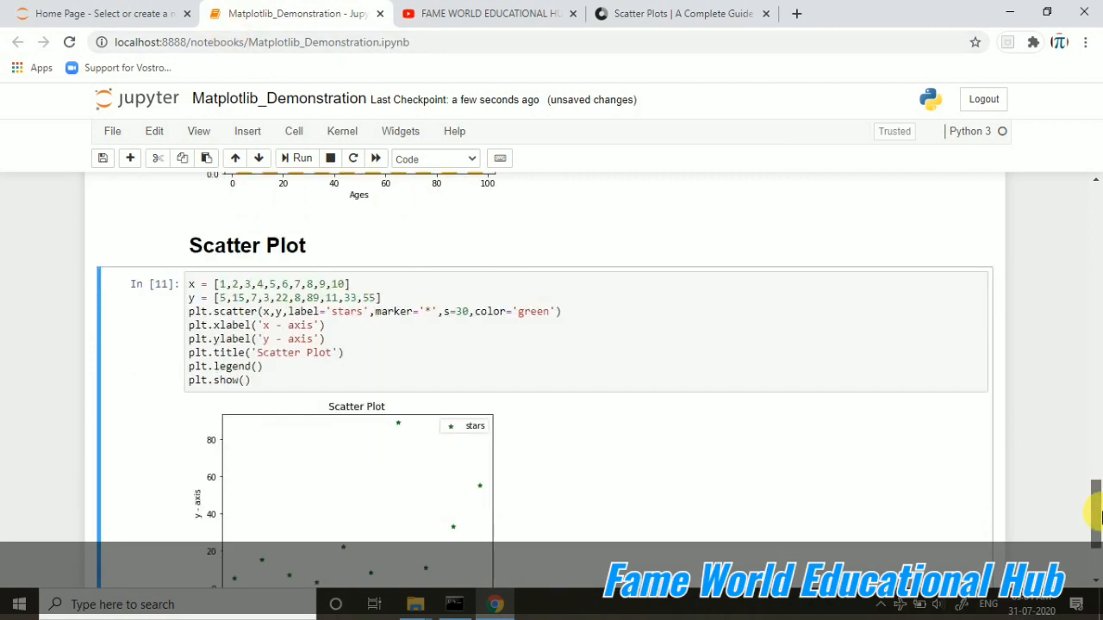
pyautogui.scroll(-3)
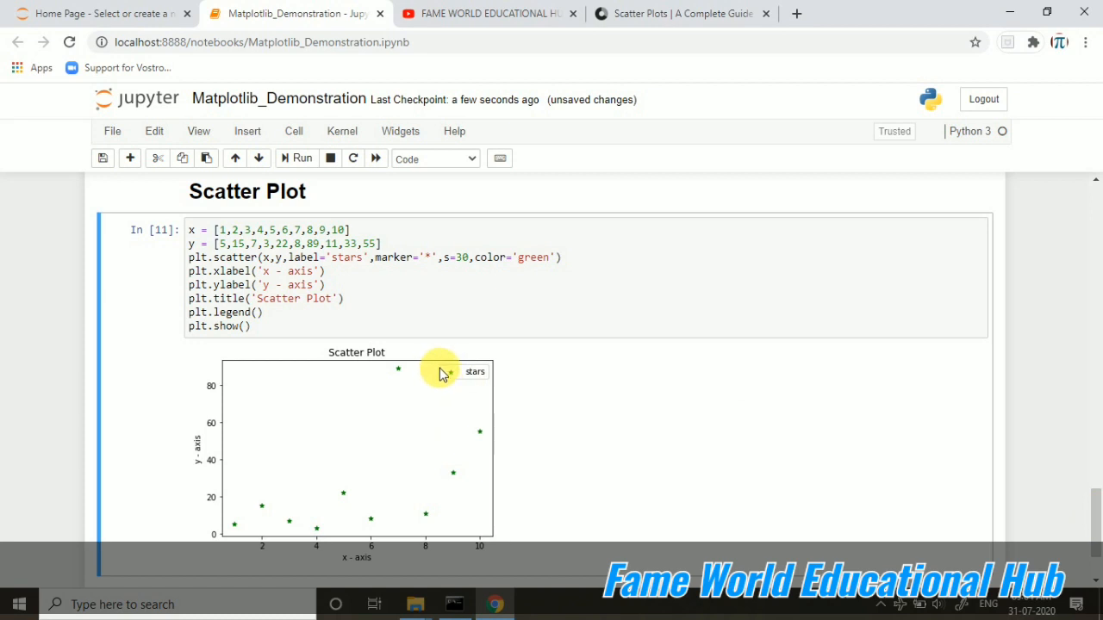
pyautogui.moveTo(434, 276)
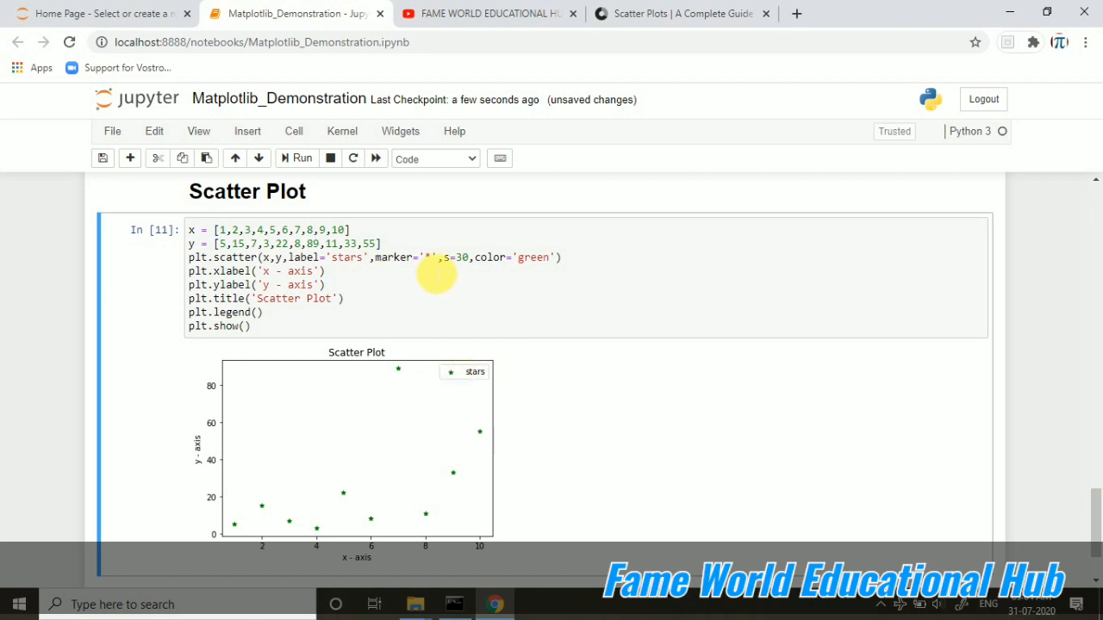
pyautogui.moveTo(441, 386)
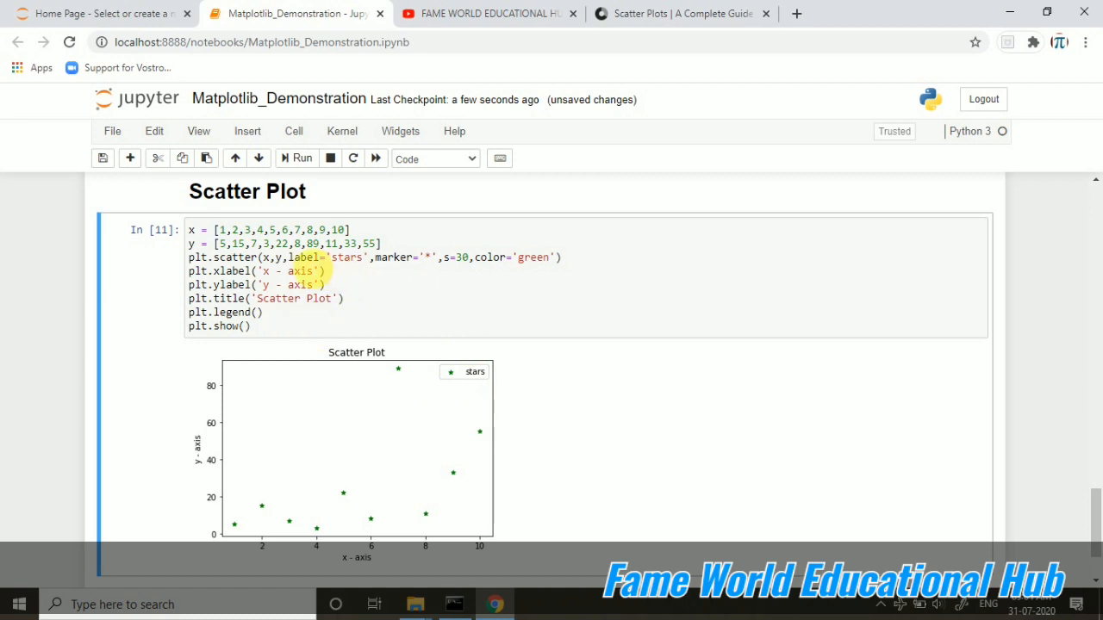
pyautogui.moveTo(445, 375)
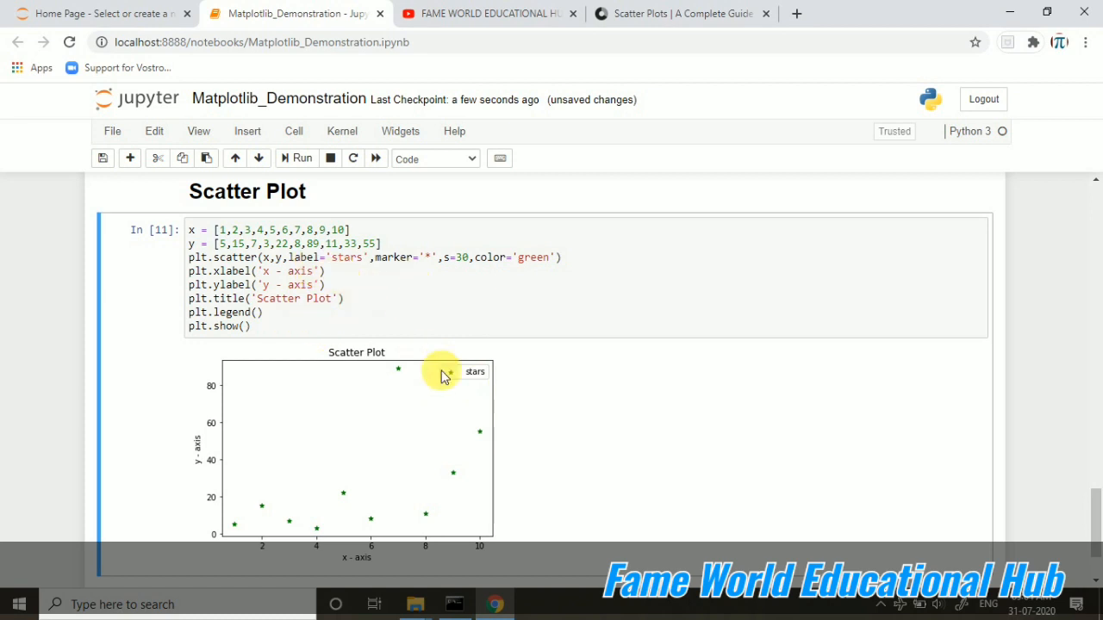
pyautogui.moveTo(447, 385)
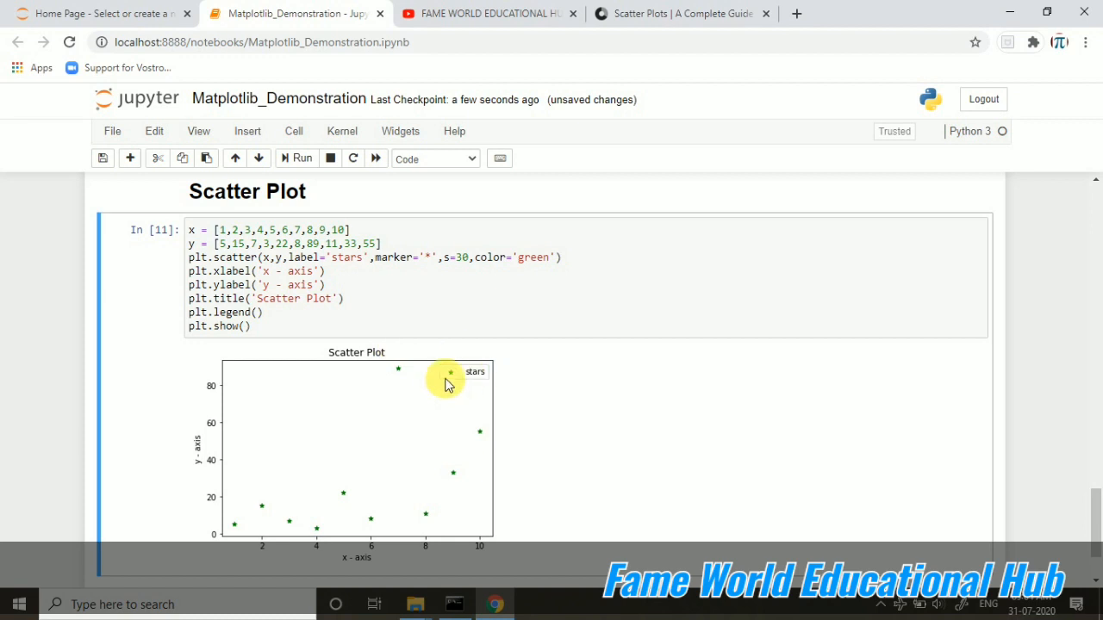
pyautogui.moveTo(411, 360)
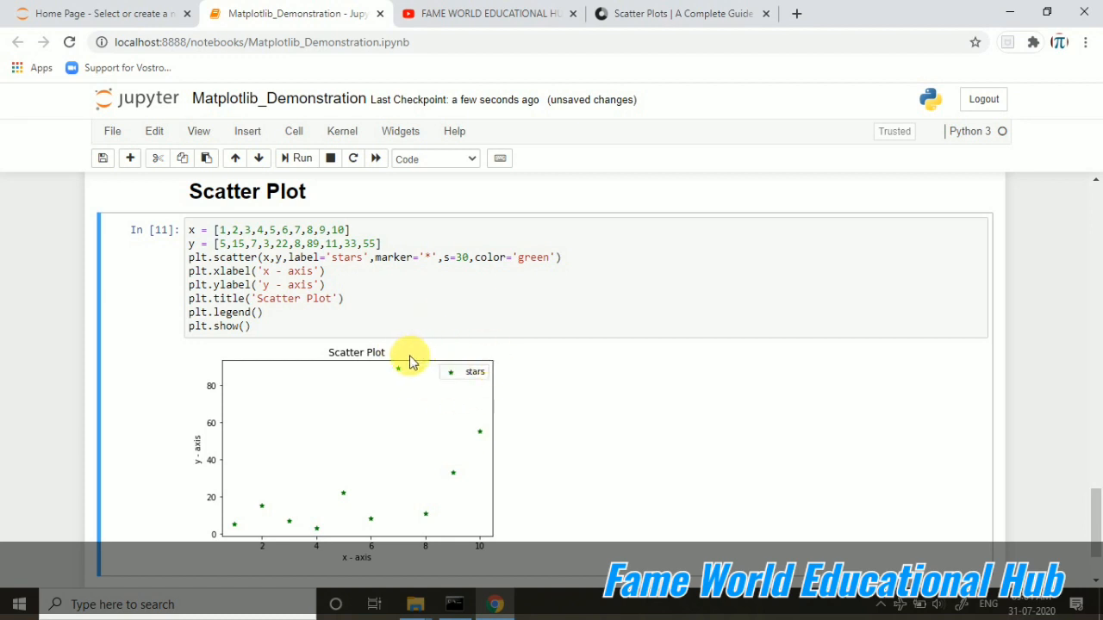
pyautogui.moveTo(492, 394)
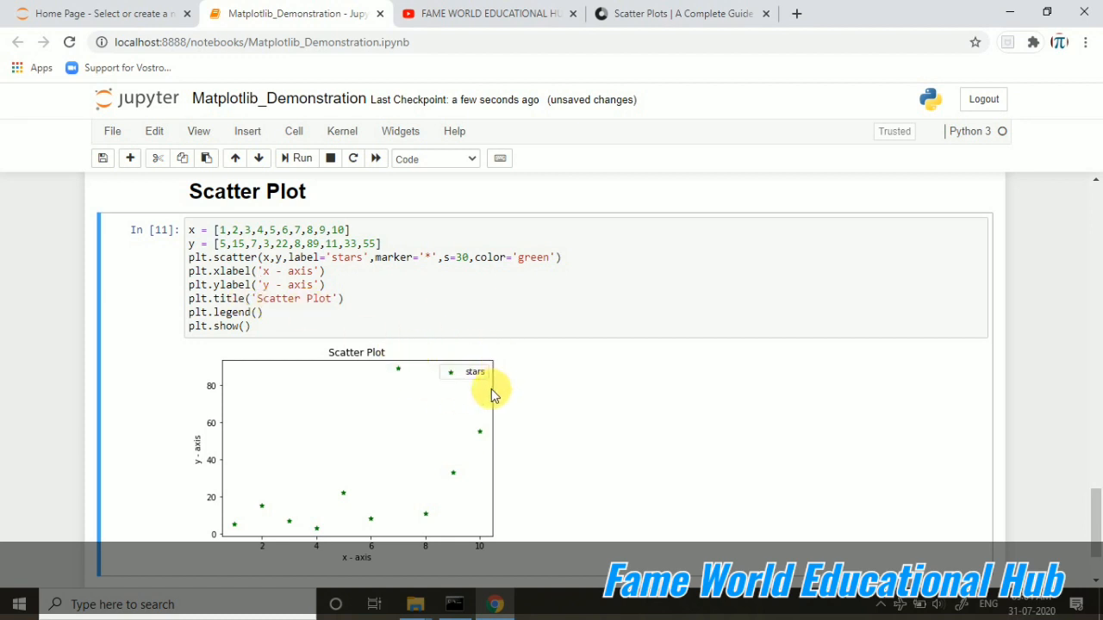
pyautogui.moveTo(331, 424)
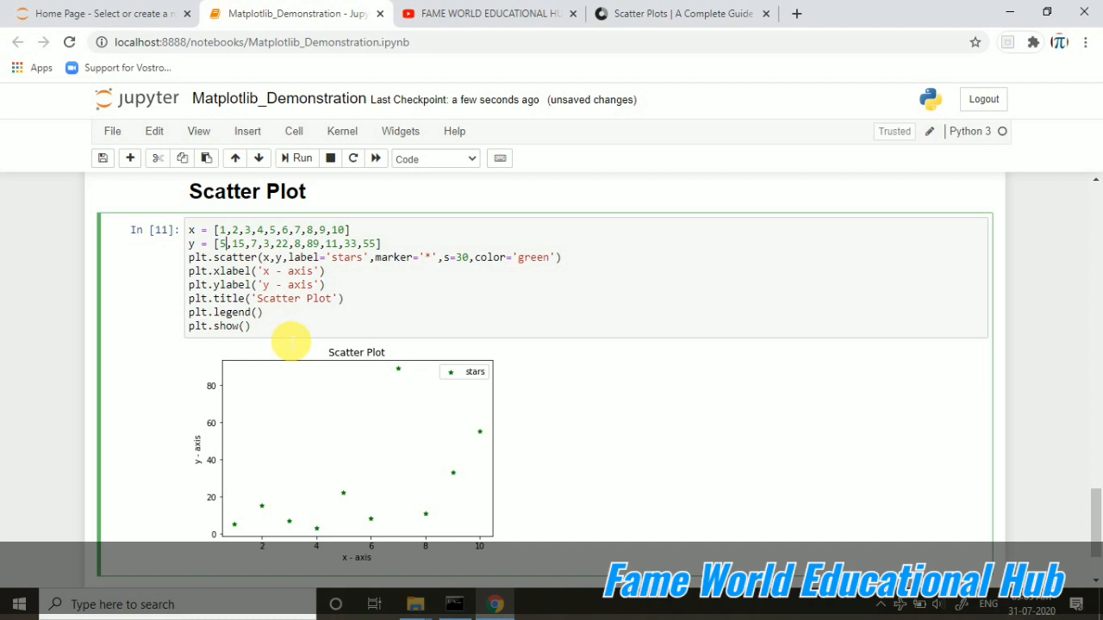
# Raise a y value to 80 and re-run the cell to see the point move up
pyautogui.write('80')
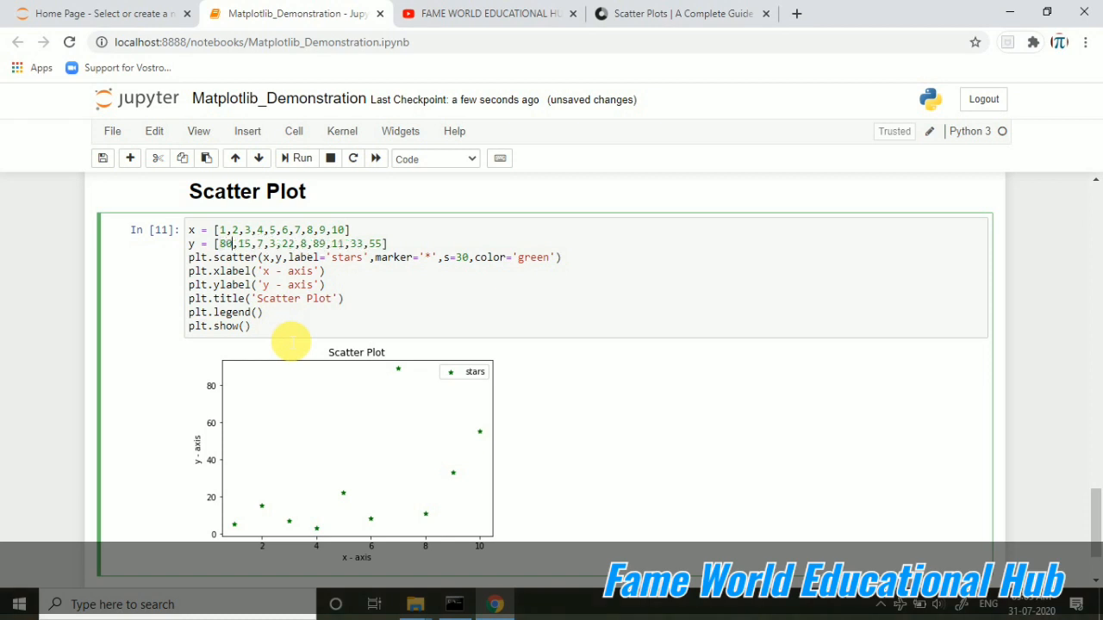
pyautogui.click(300, 158)
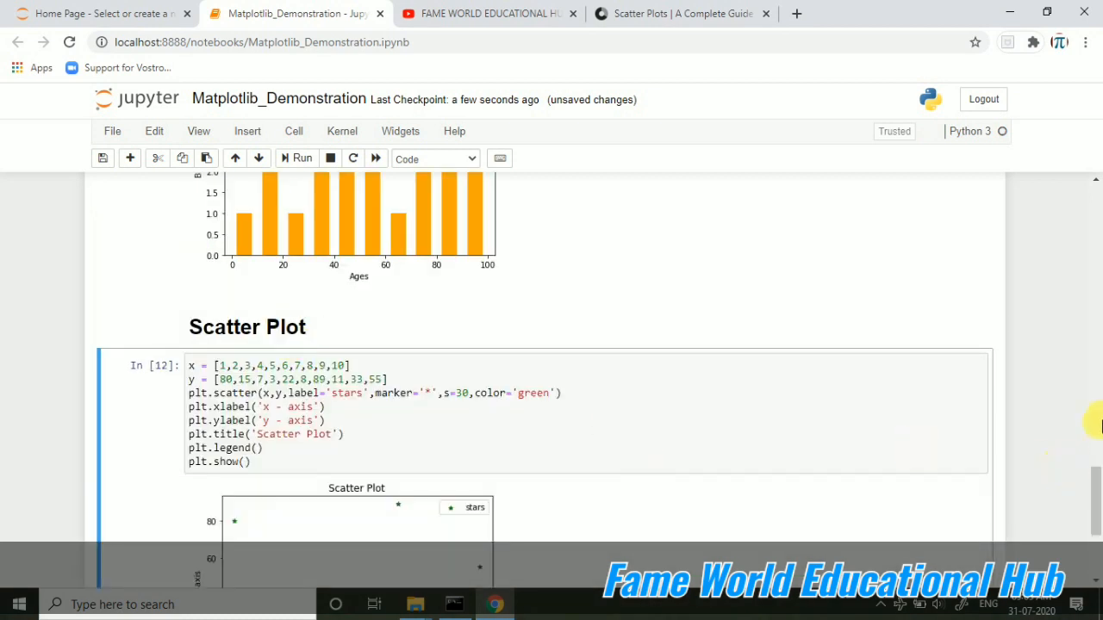
pyautogui.scroll(-3)
pyautogui.write('3')
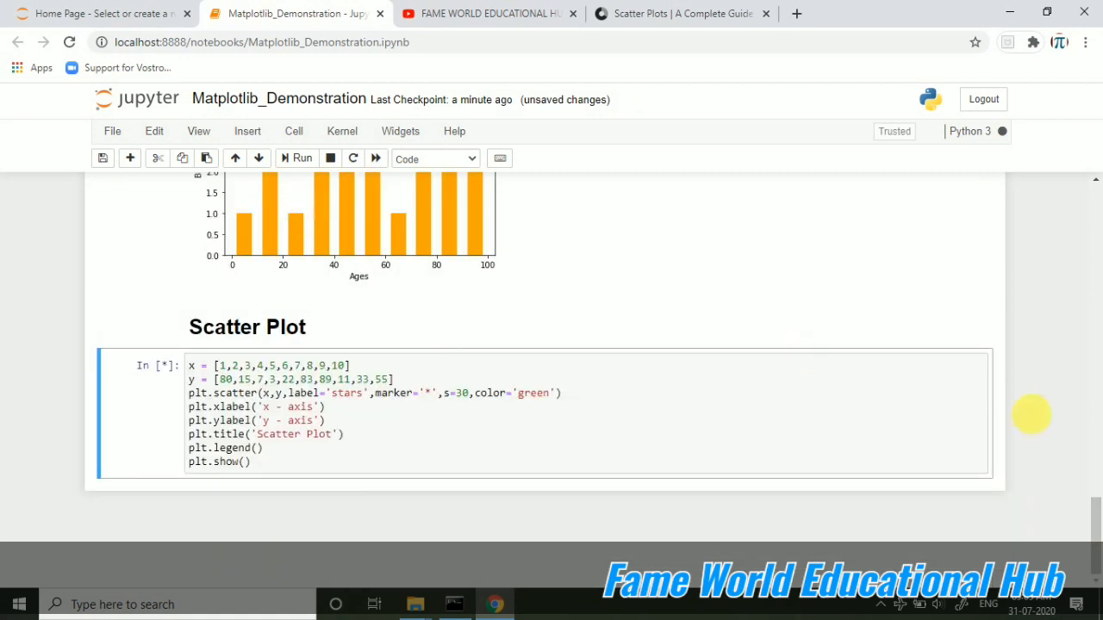
pyautogui.click(296, 158)
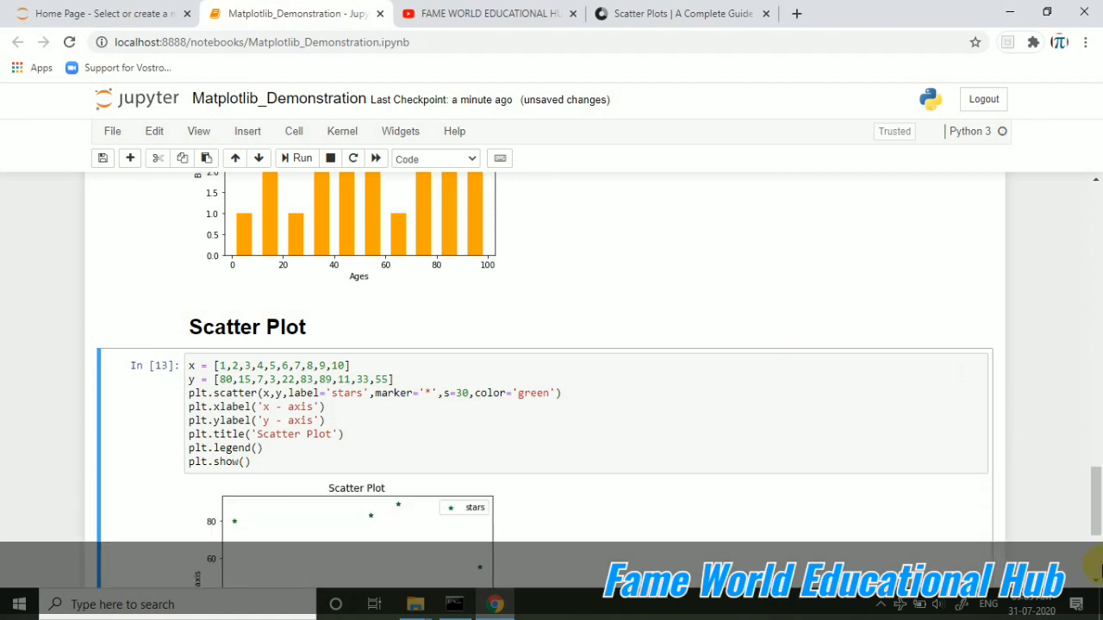
pyautogui.scroll(-3)
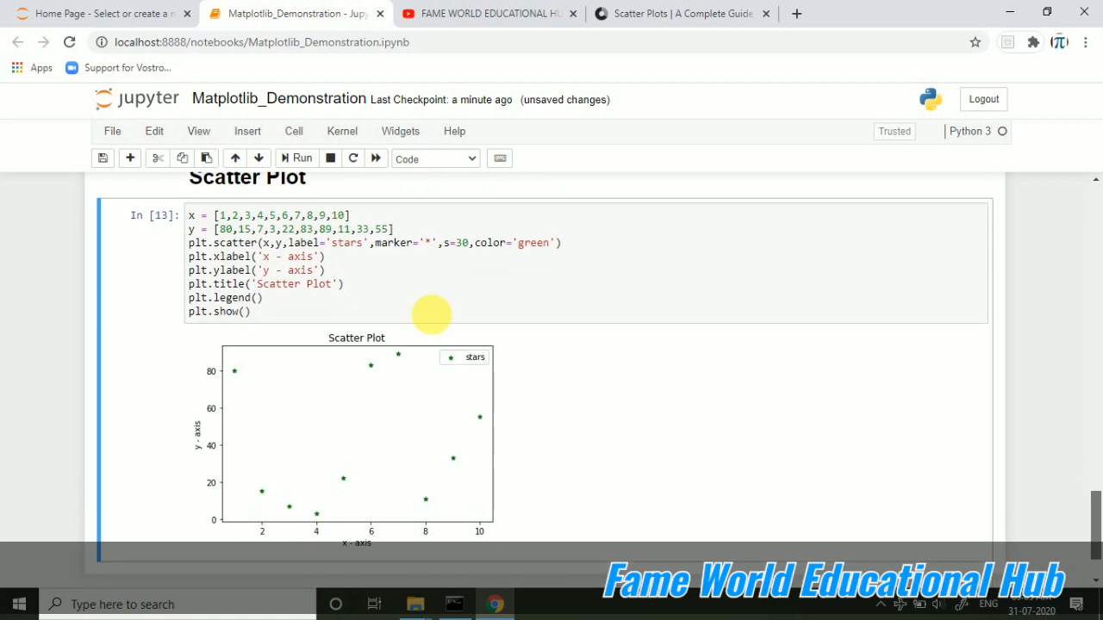
# Edit further y values (95, 83, 89, 90) and re-run so points spread toward the top
pyautogui.click(341, 229)
pyautogui.write('7')
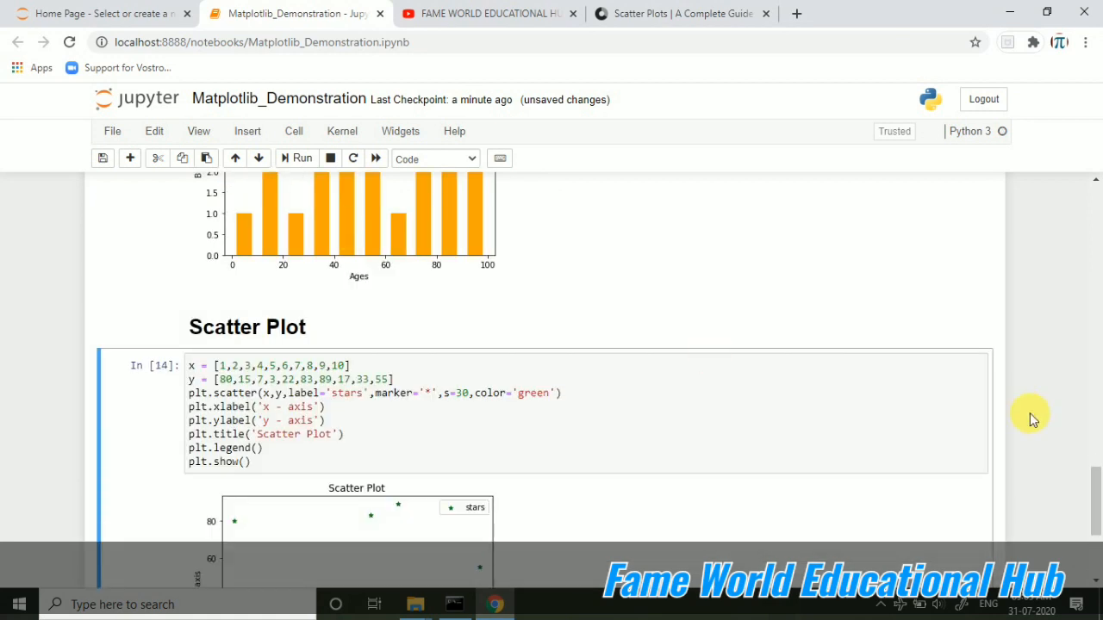
pyautogui.scroll(-3)
pyautogui.write('89')
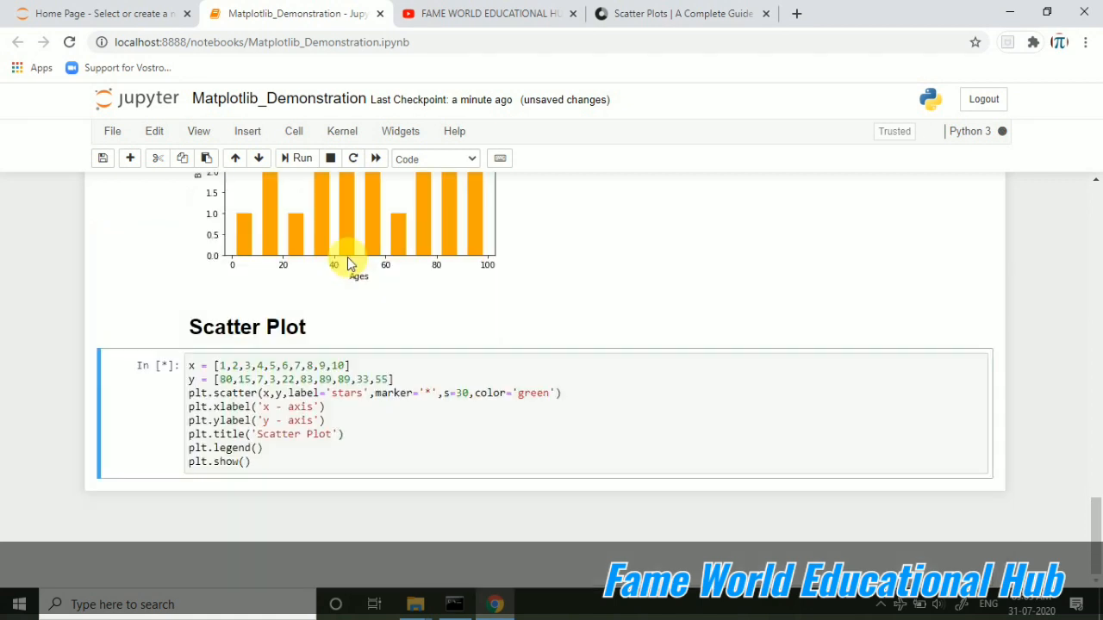
pyautogui.click(304, 158)
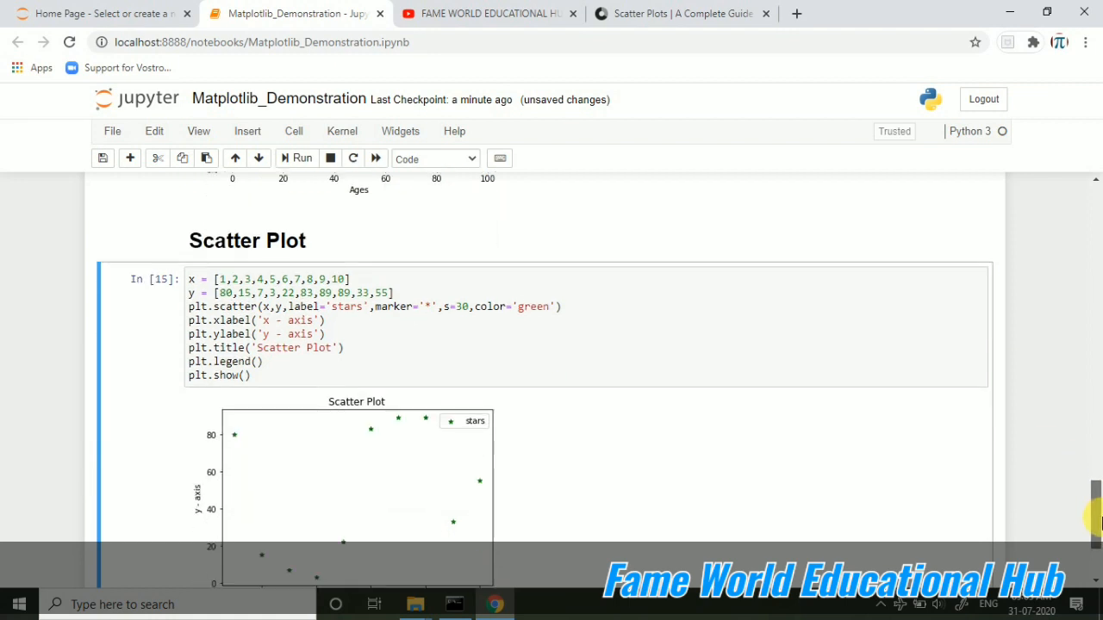
pyautogui.scroll(-3)
pyautogui.write('9')
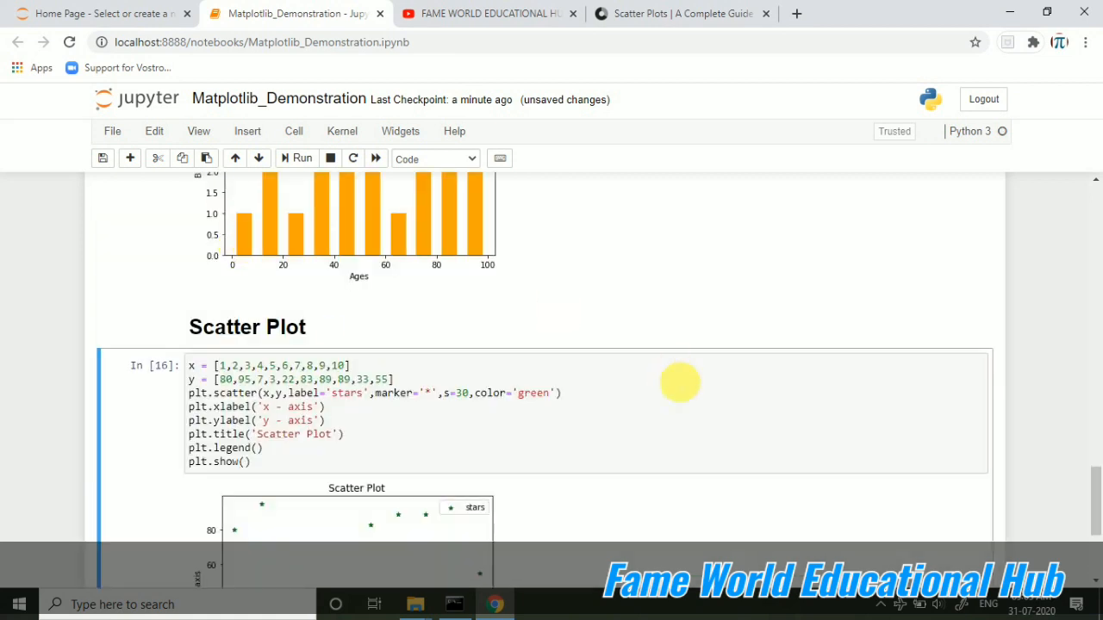
pyautogui.scroll(-3)
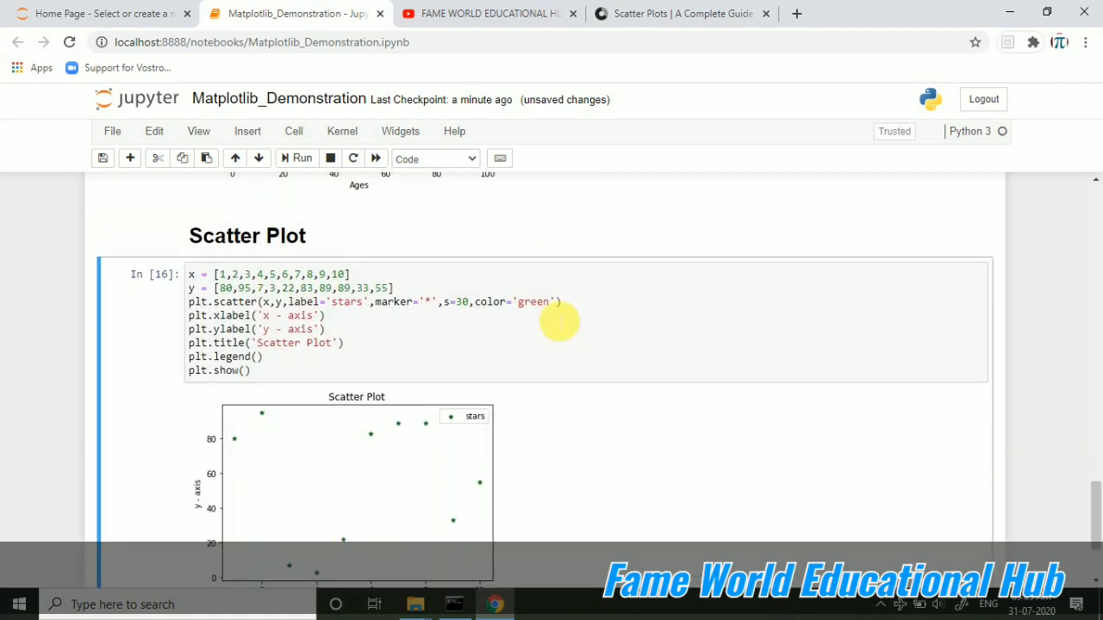
pyautogui.moveTo(371, 324)
pyautogui.write('90')
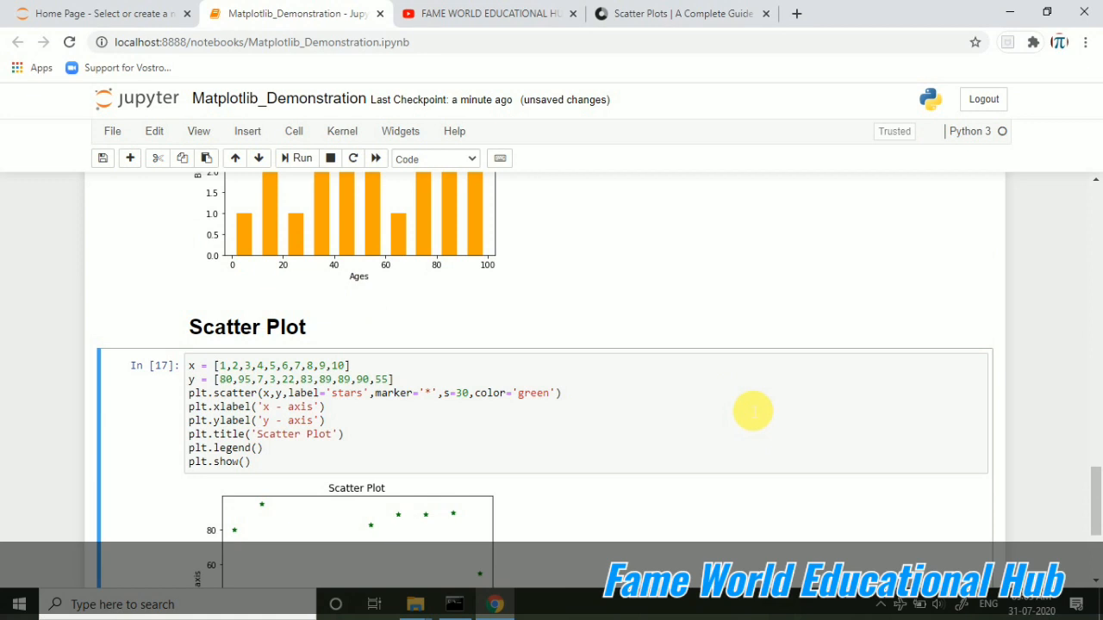
pyautogui.scroll(-3)
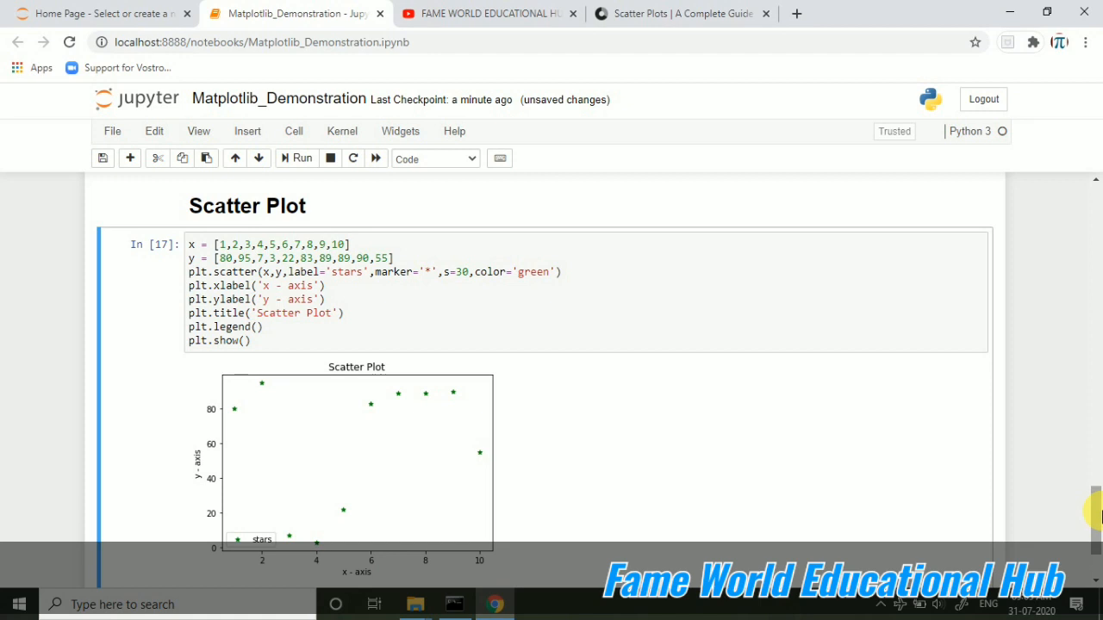
pyautogui.moveTo(444, 410)
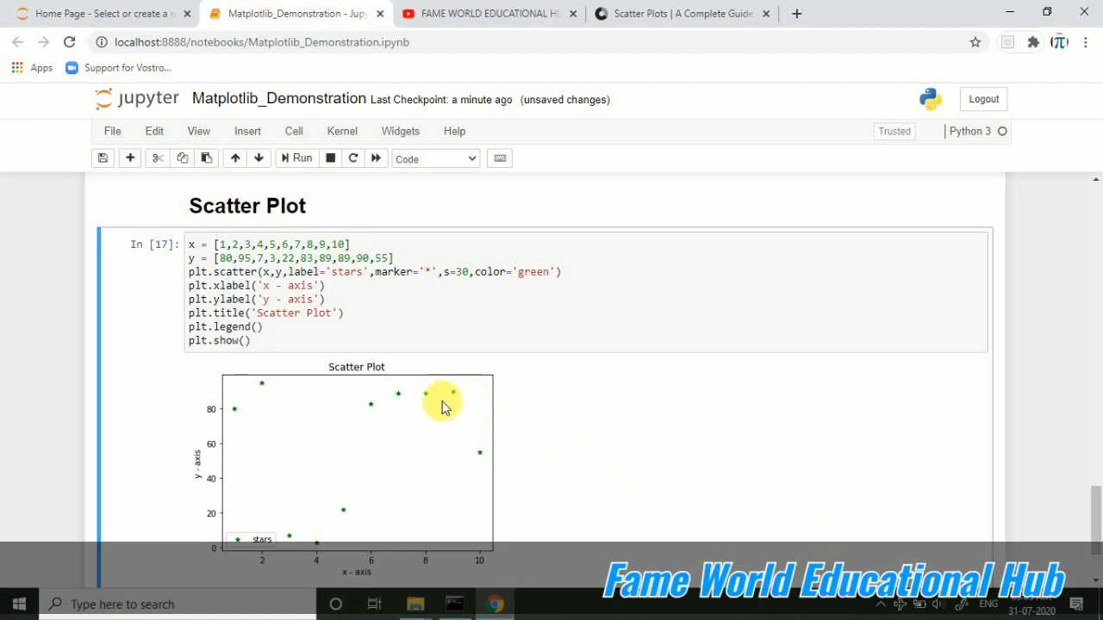
pyautogui.moveTo(296, 407)
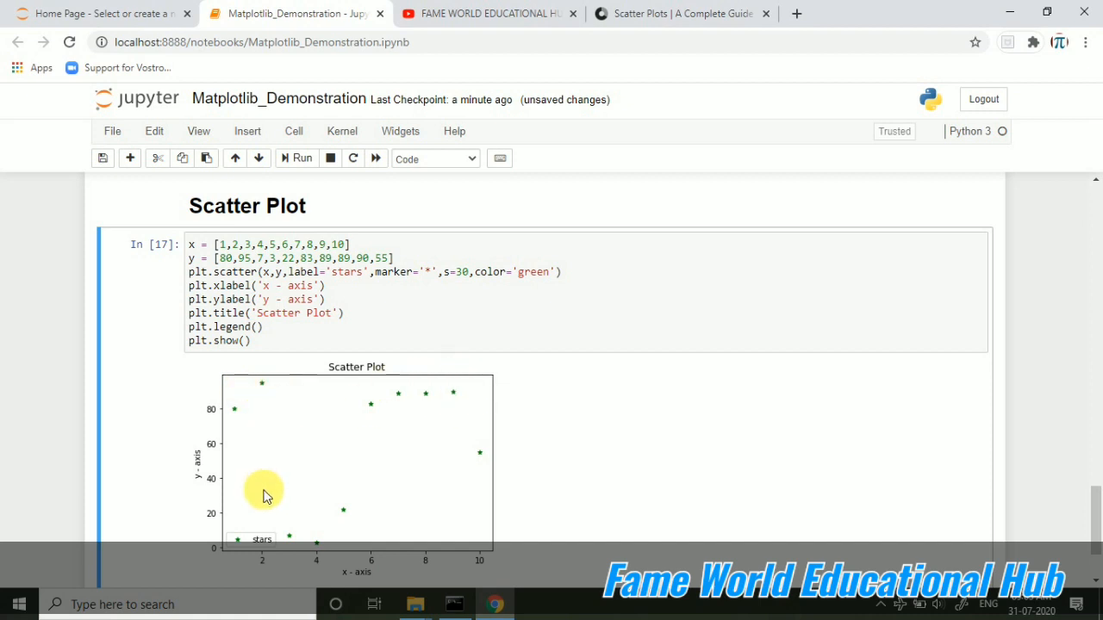
pyautogui.moveTo(255, 560)
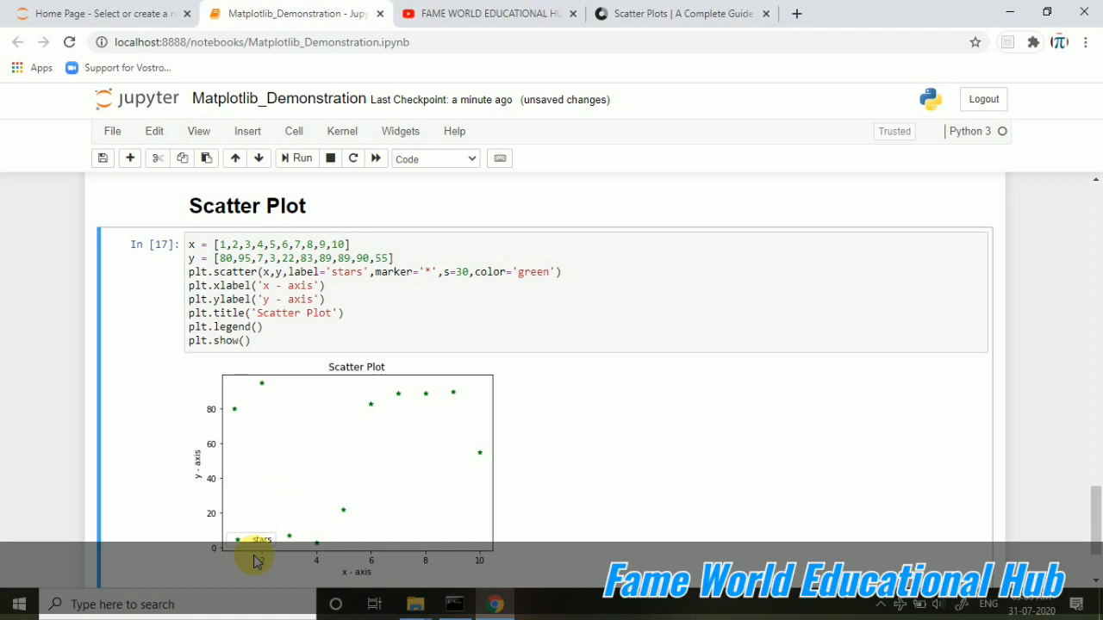
pyautogui.moveTo(241, 534)
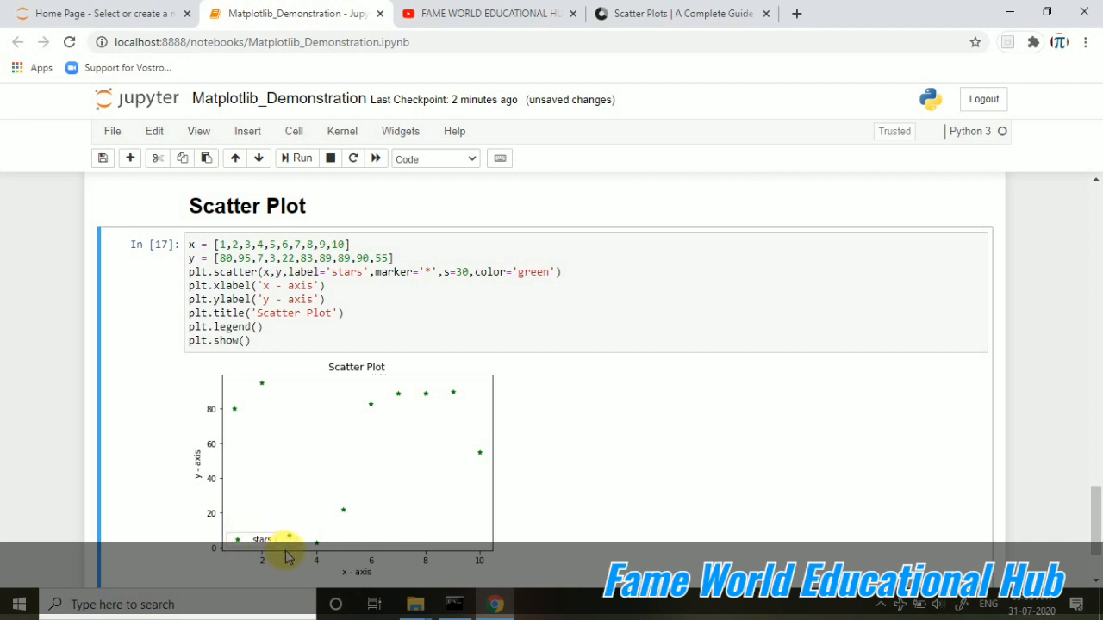
pyautogui.moveTo(1092, 517)
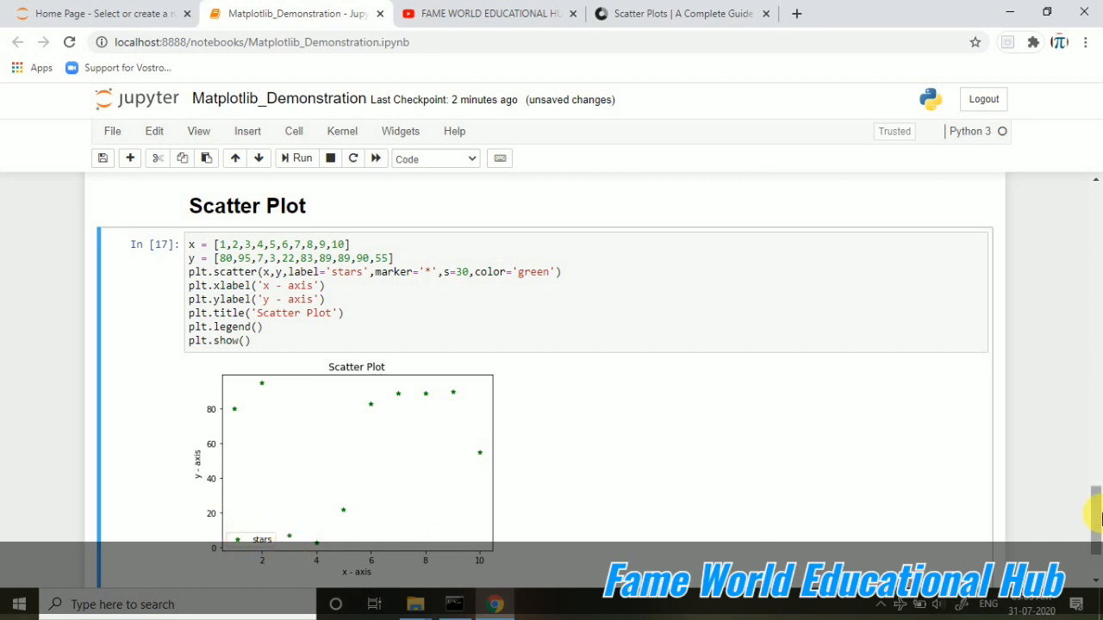